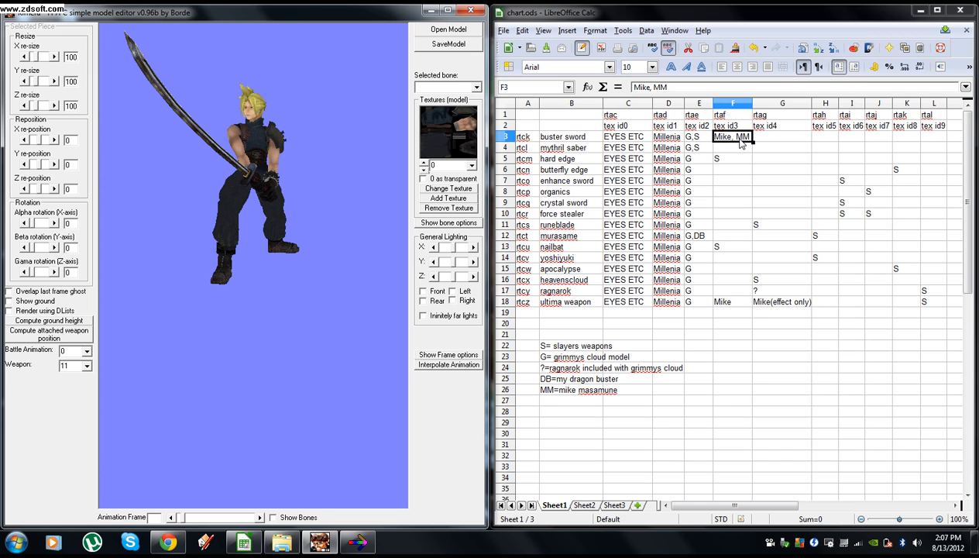
pyautogui.moveTo(744, 141)
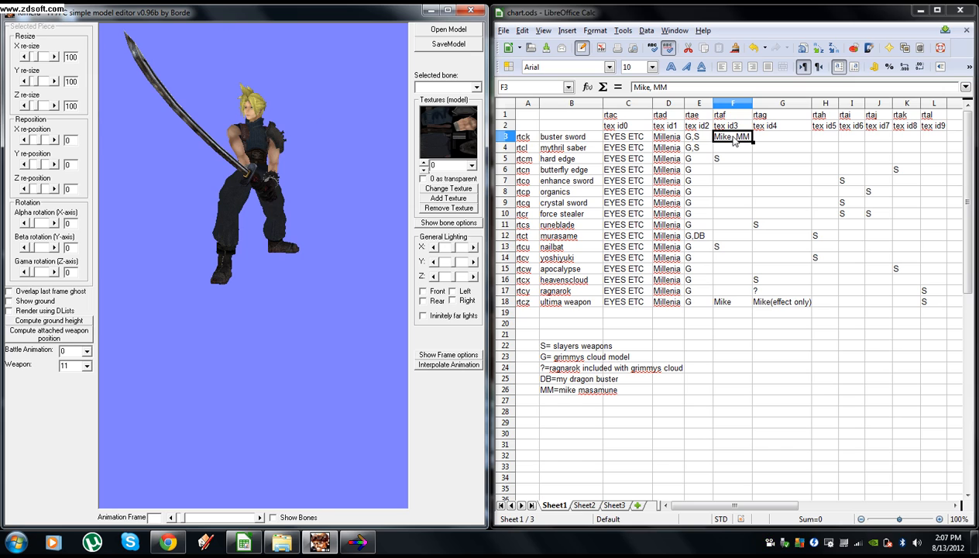
pyautogui.moveTo(725, 147)
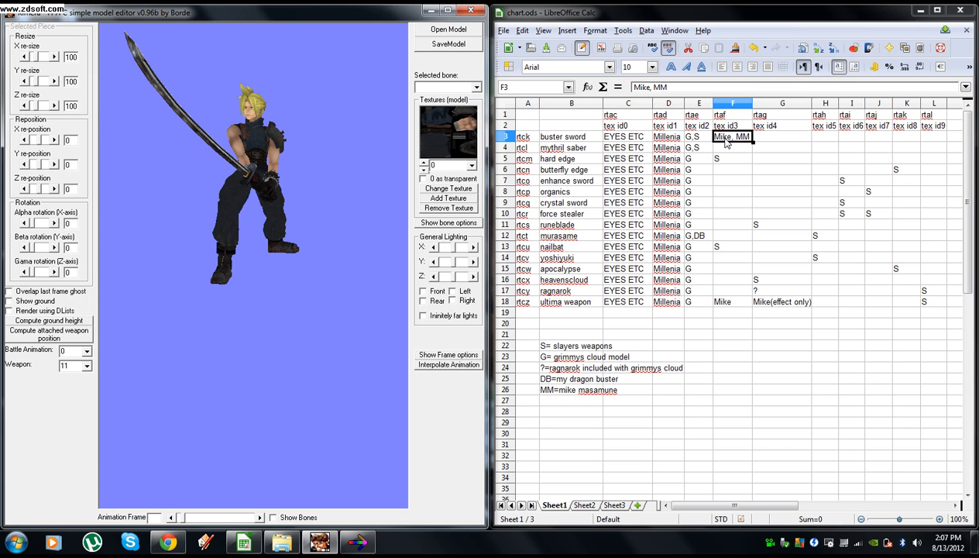
pyautogui.moveTo(712, 148)
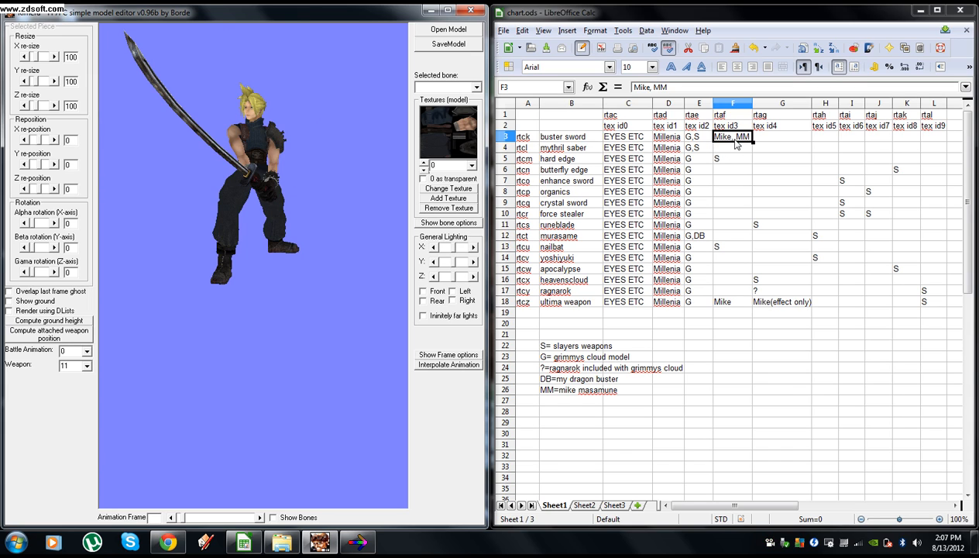
pyautogui.moveTo(814, 143)
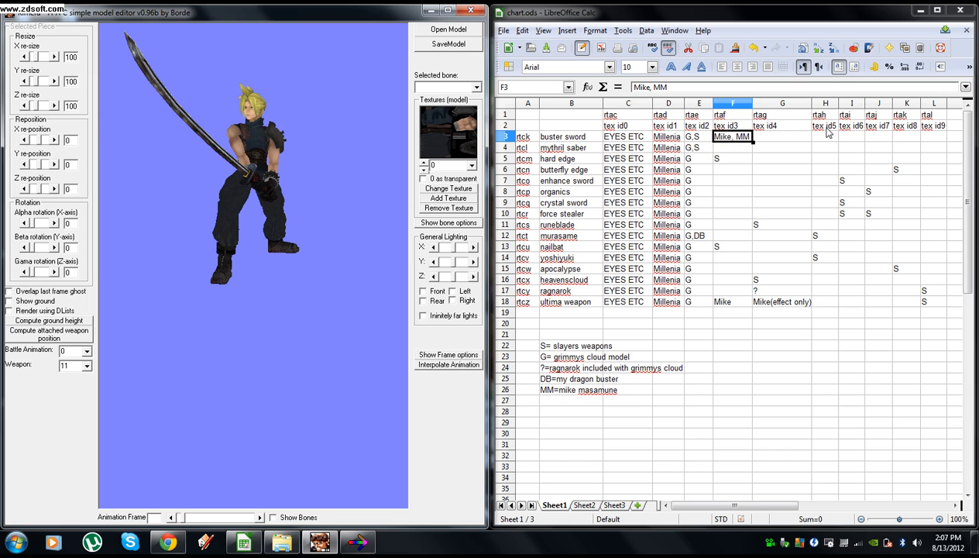
pyautogui.moveTo(849, 132)
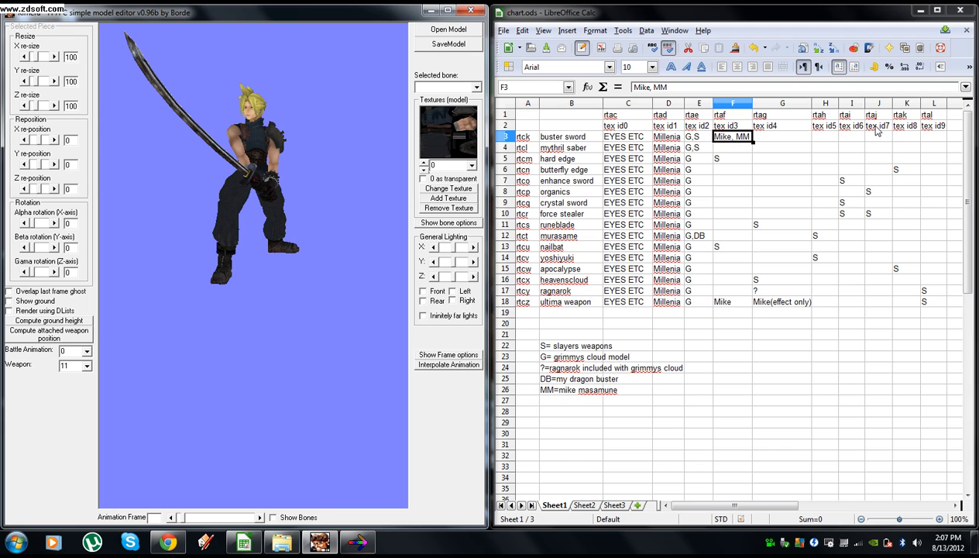
pyautogui.moveTo(880, 192)
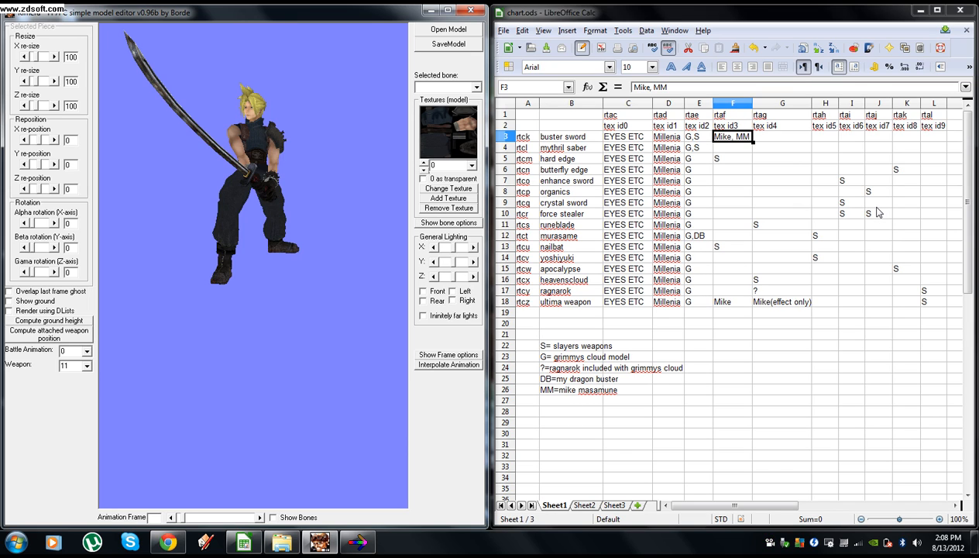
pyautogui.moveTo(877, 211)
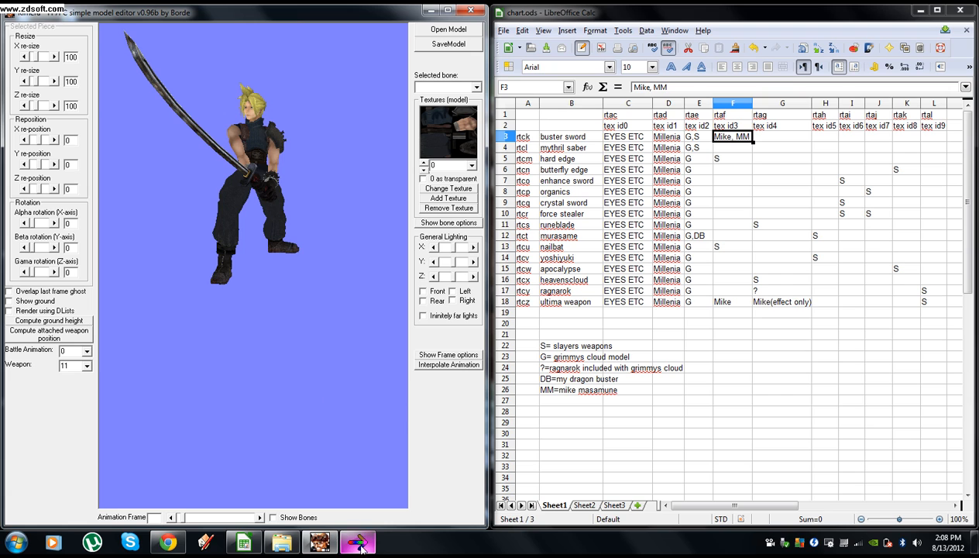
# - Select the sack model in Sephiroth's battle folder and convert it to 3D Studio (3DS) format
pyautogui.click(356, 538)
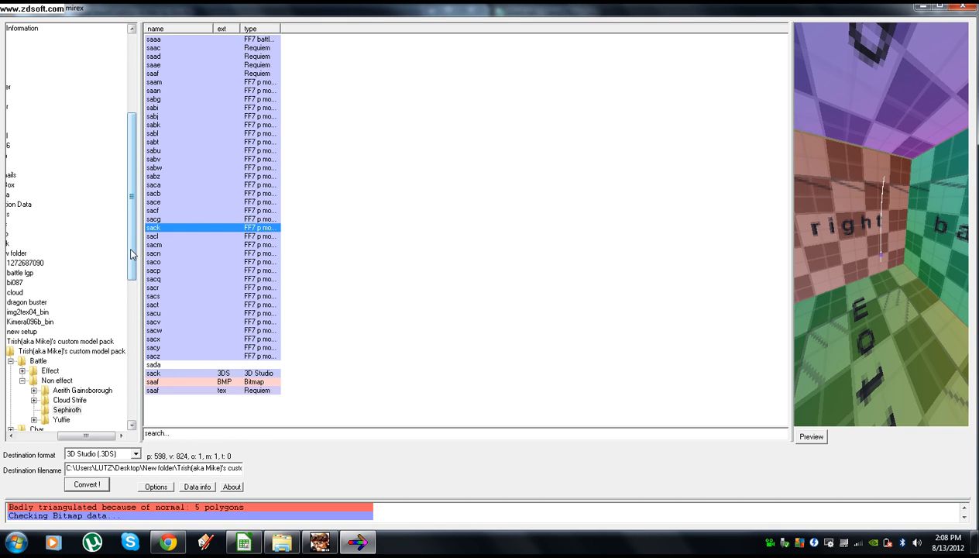
pyautogui.scroll(-3)
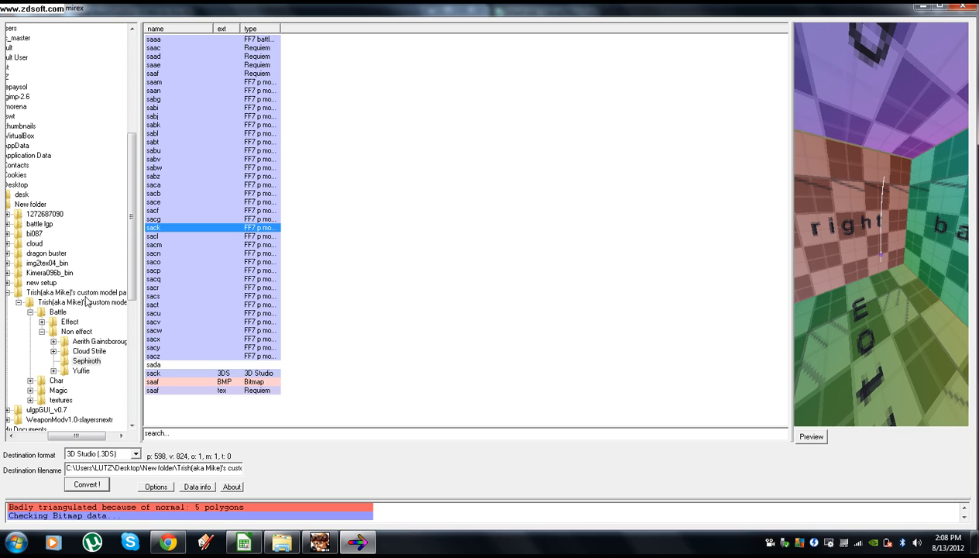
pyautogui.moveTo(49, 229)
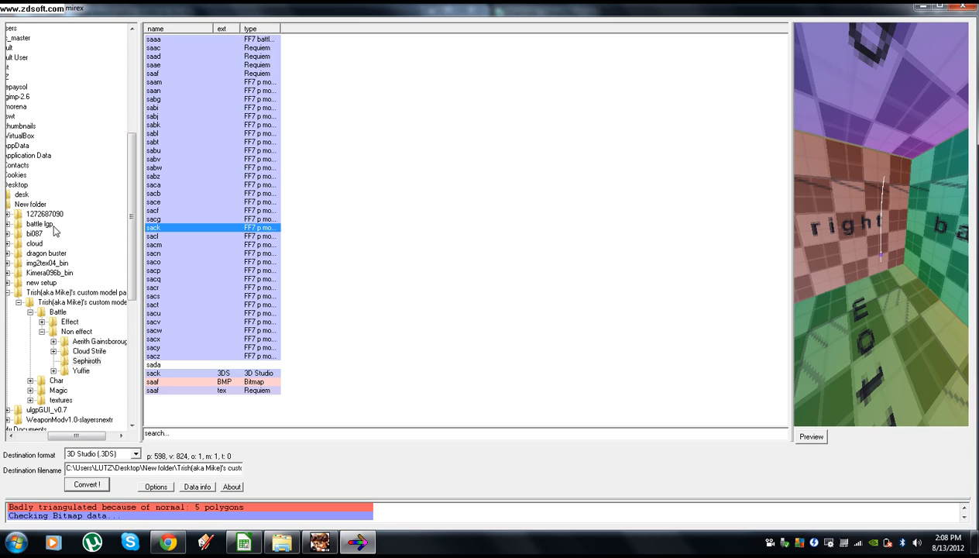
pyautogui.moveTo(96, 313)
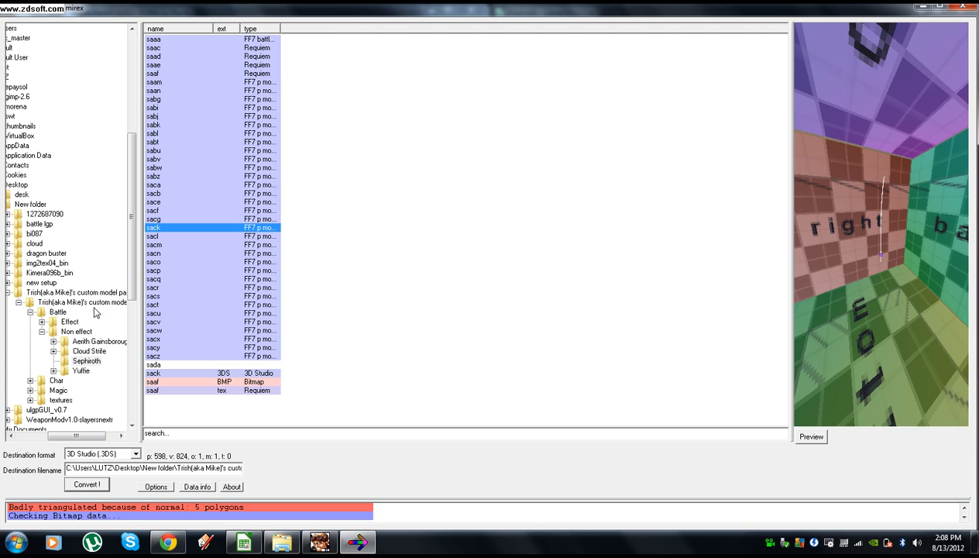
pyautogui.moveTo(84, 311)
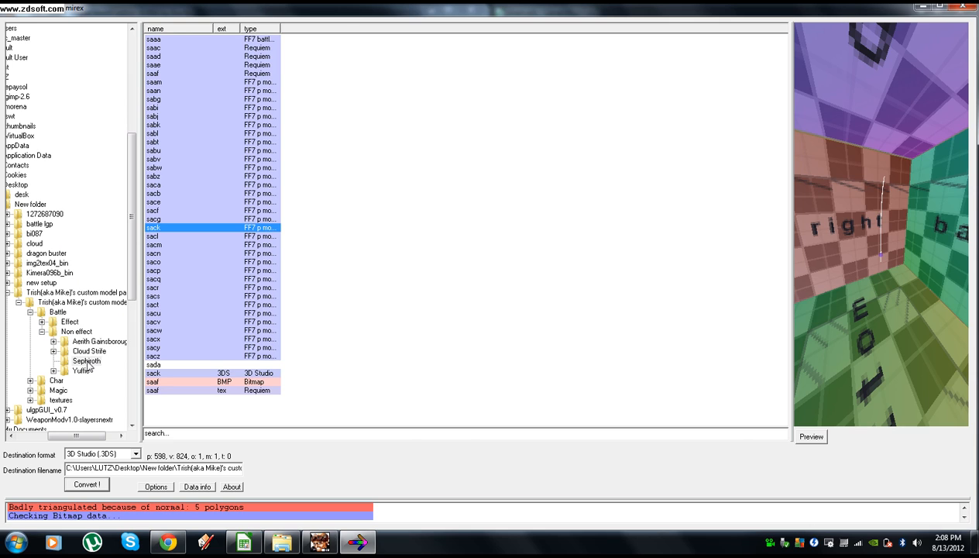
pyautogui.click(87, 359)
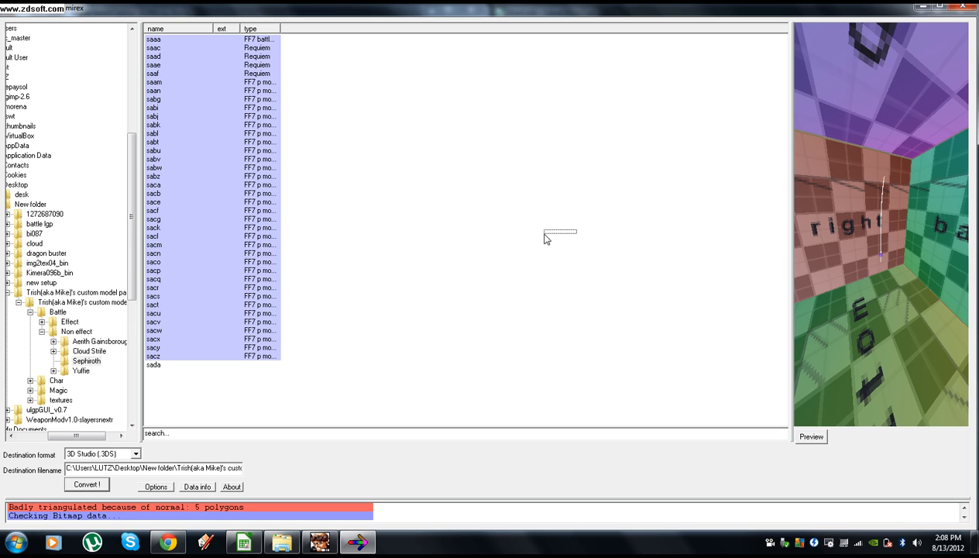
pyautogui.click(162, 228)
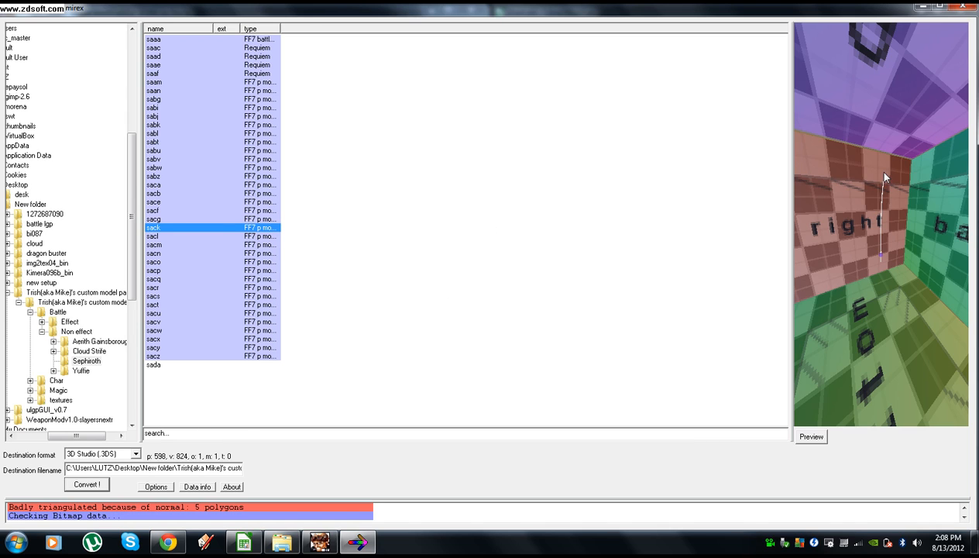
pyautogui.moveTo(385, 376)
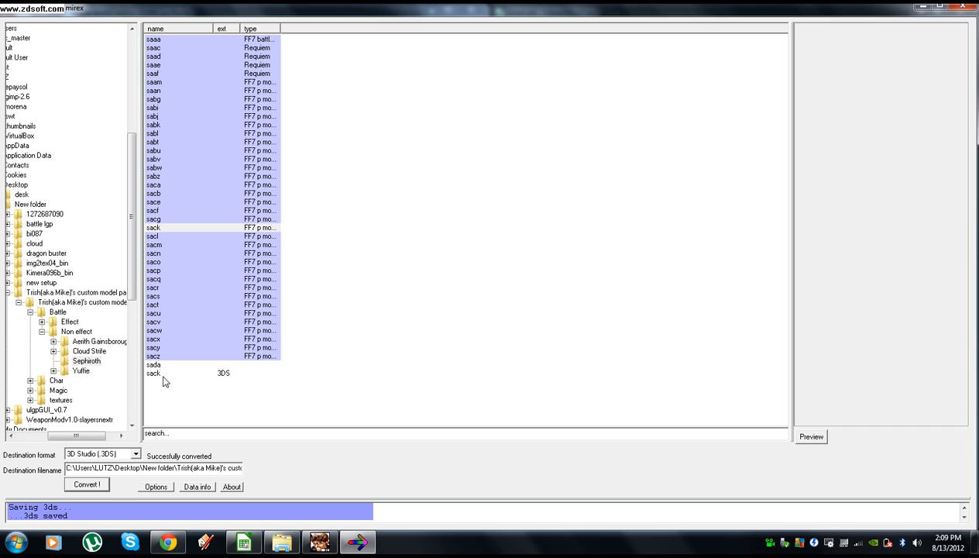
pyautogui.moveTo(163, 97)
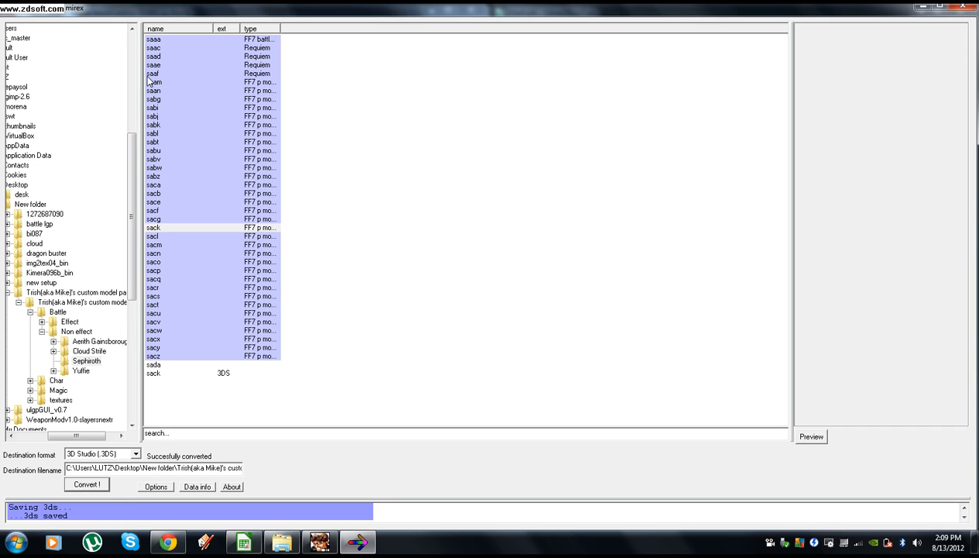
# - Browse to Battle\Non effect\Sephiroth, inspect the saaf file's actions, then return to New folder
pyautogui.click(155, 80)
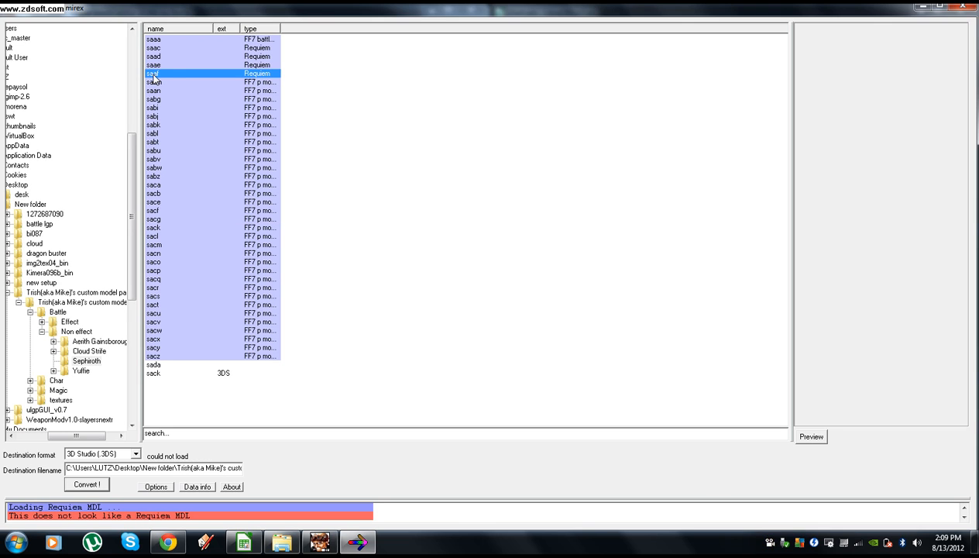
pyautogui.moveTo(223, 133)
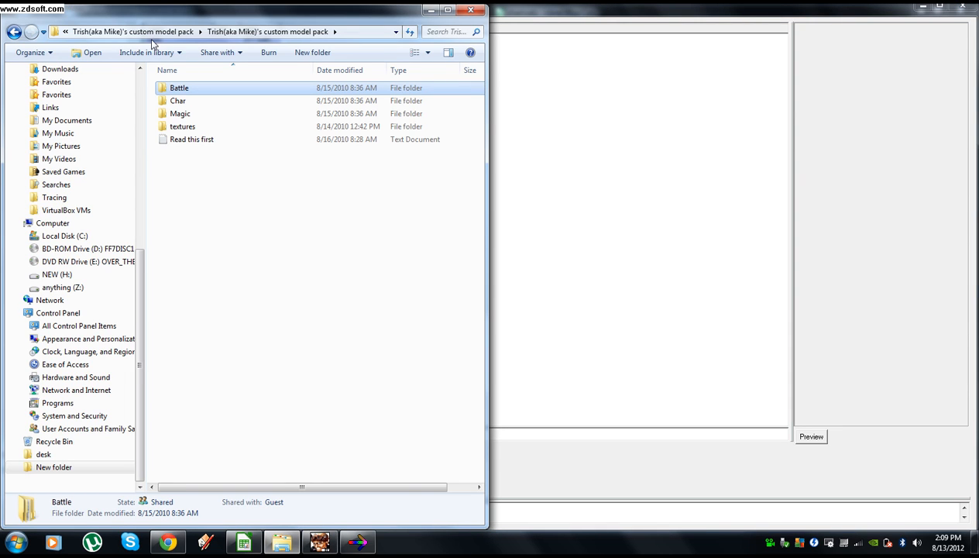
pyautogui.doubleClick(180, 87)
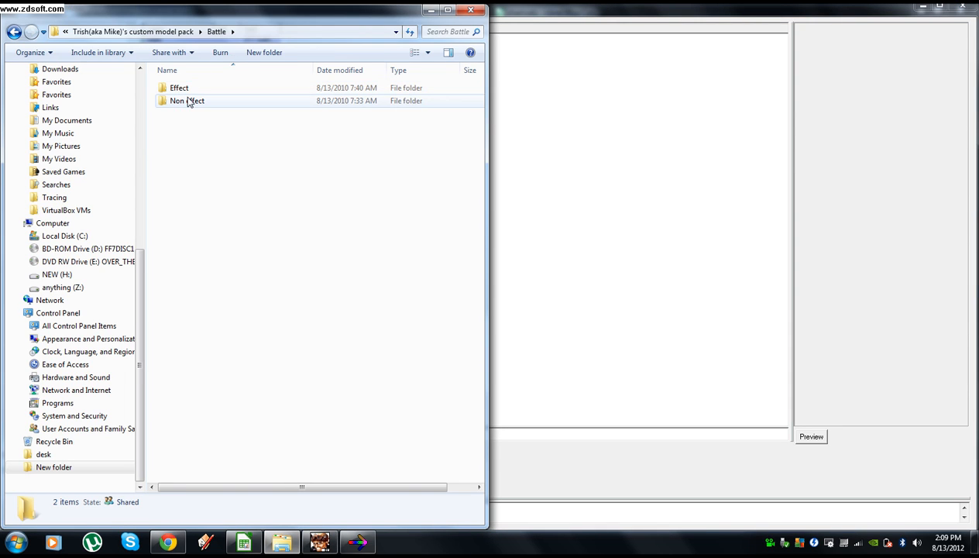
pyautogui.doubleClick(187, 100)
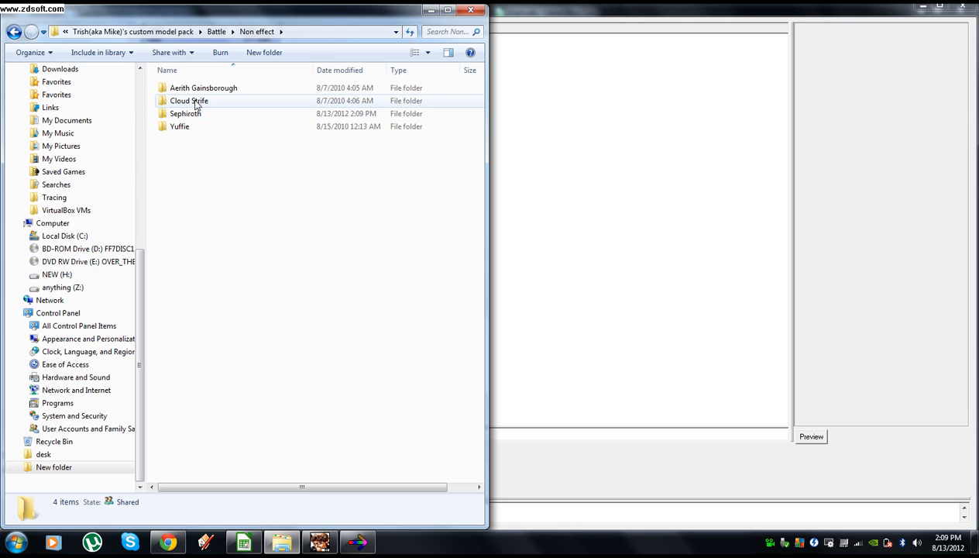
pyautogui.doubleClick(186, 113)
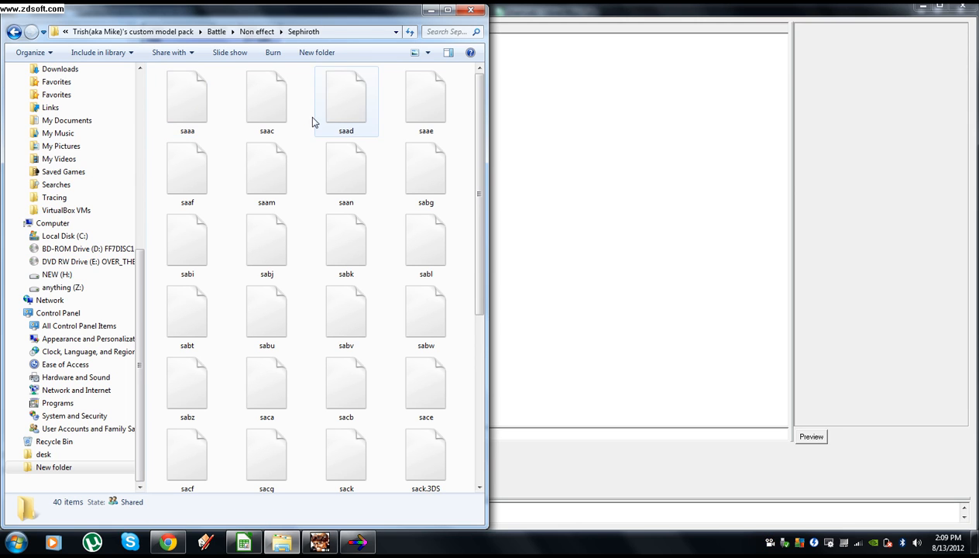
pyautogui.rightClick(186, 167)
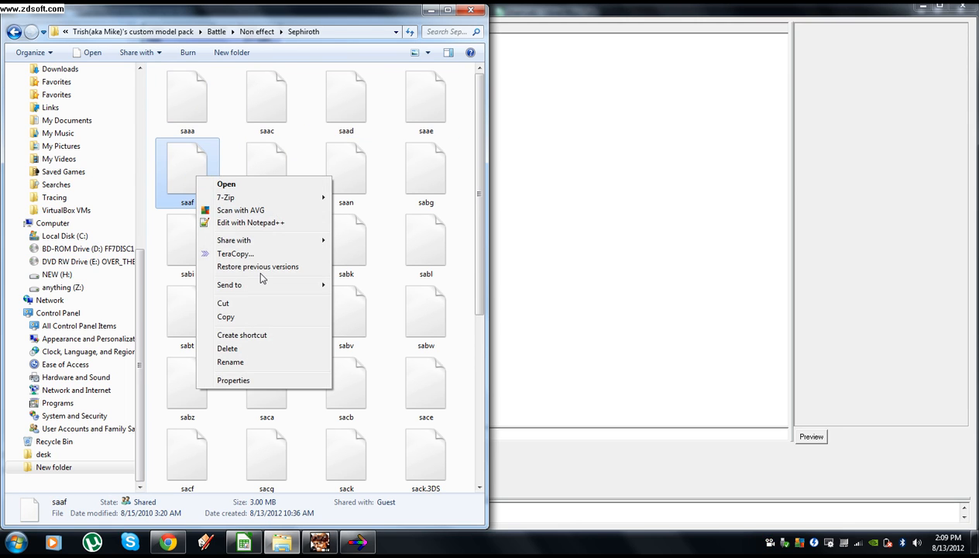
pyautogui.click(224, 186)
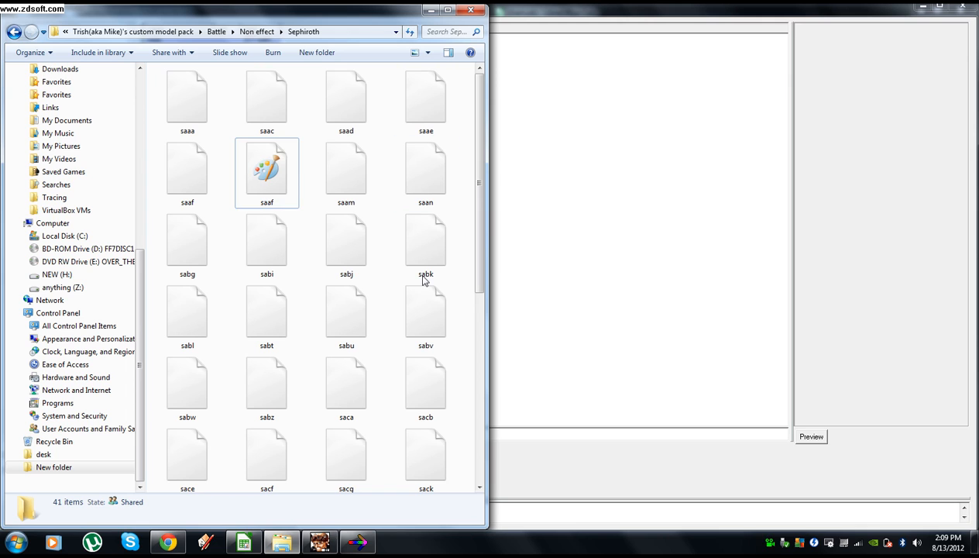
pyautogui.click(135, 31)
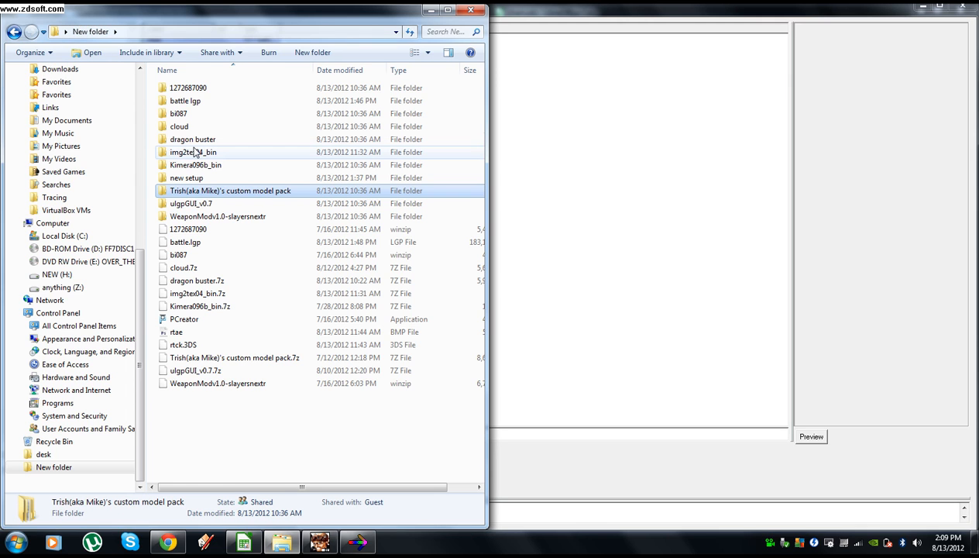
# - Mass-convert Sephiroth's saaf TEX texture to an image in Image2TEX and return to New folder
pyautogui.doubleClick(192, 152)
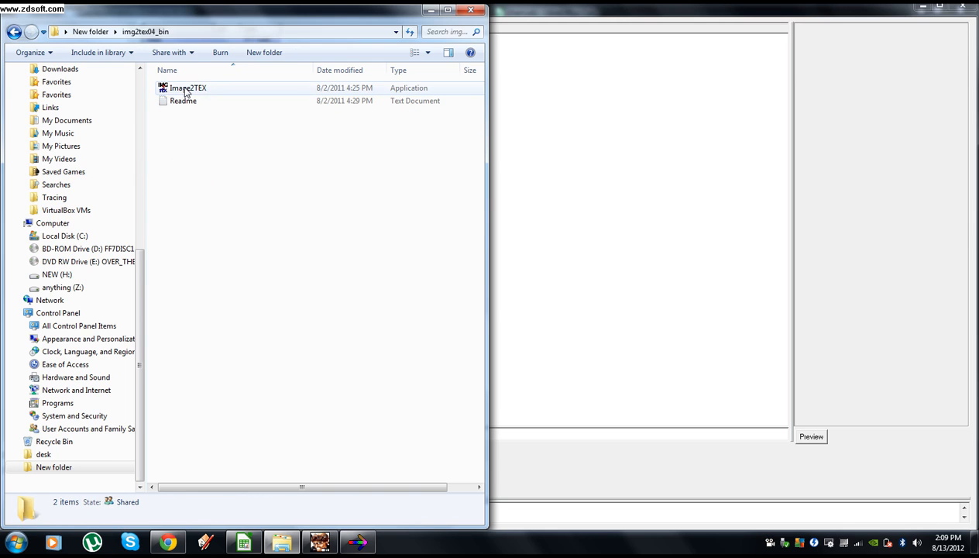
pyautogui.doubleClick(187, 87)
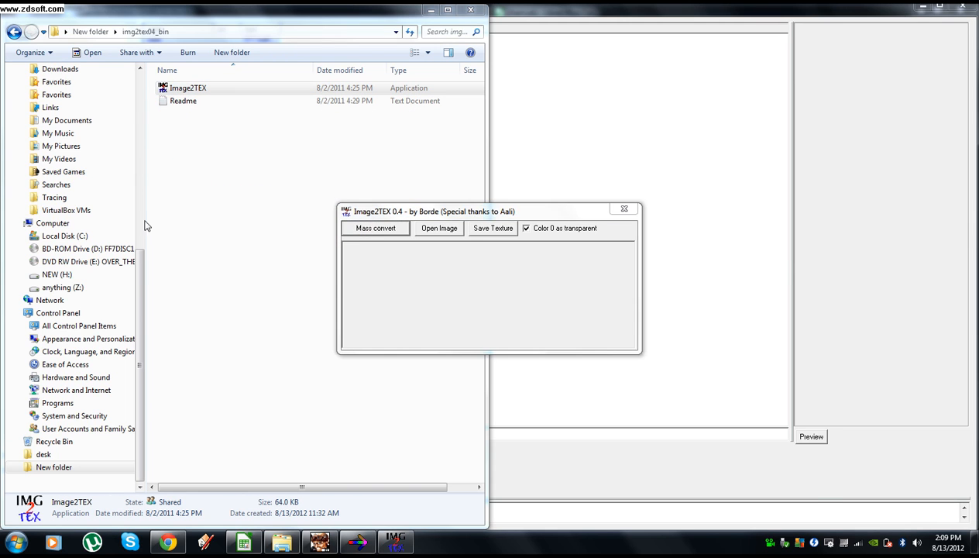
pyautogui.click(440, 228)
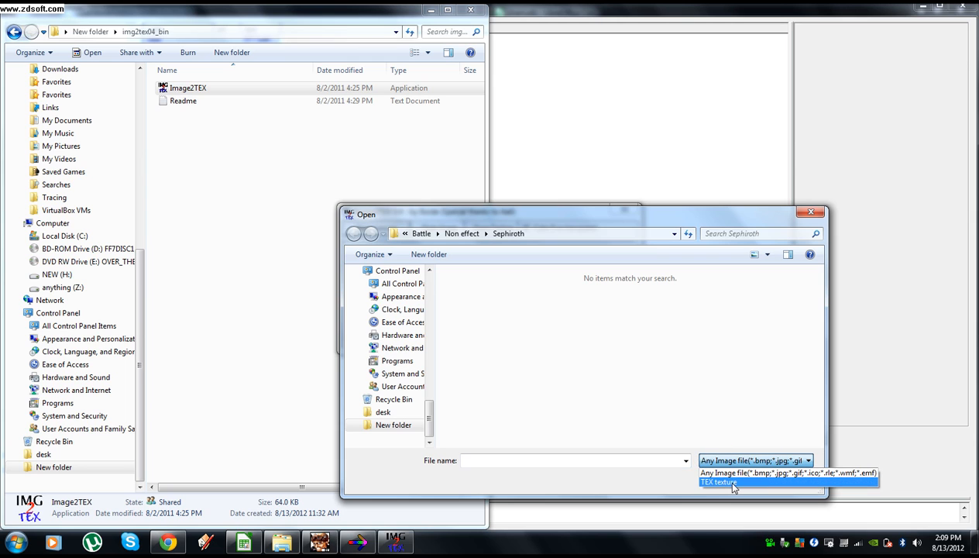
pyautogui.click(724, 486)
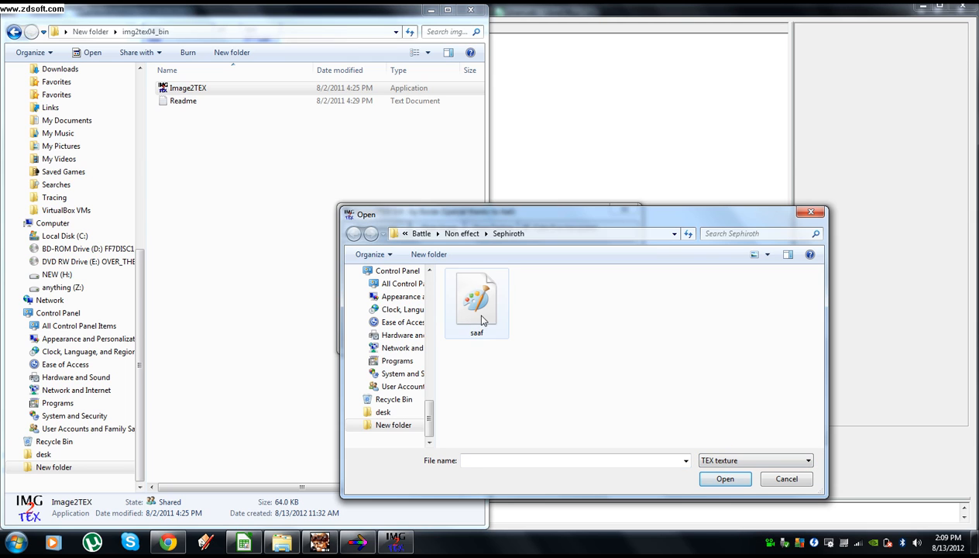
pyautogui.click(725, 479)
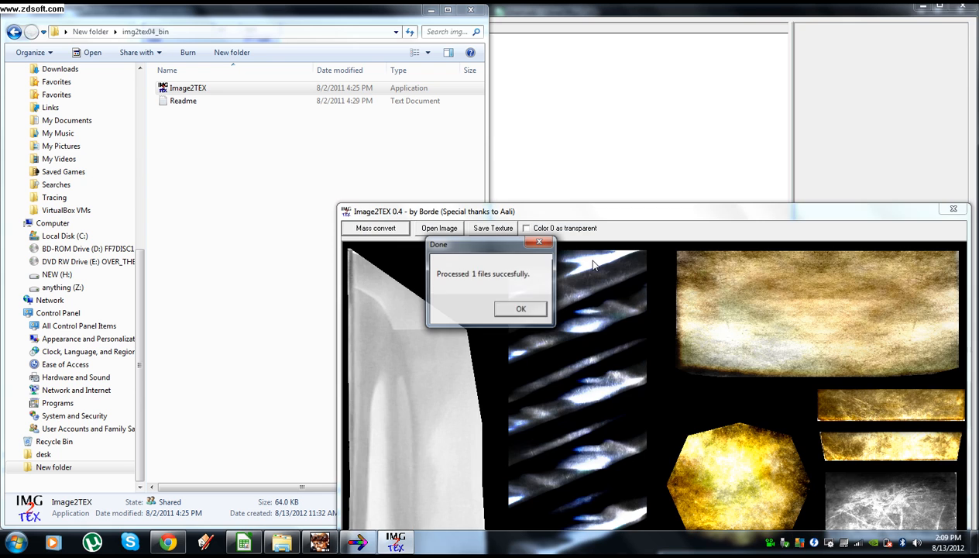
pyautogui.click(521, 308)
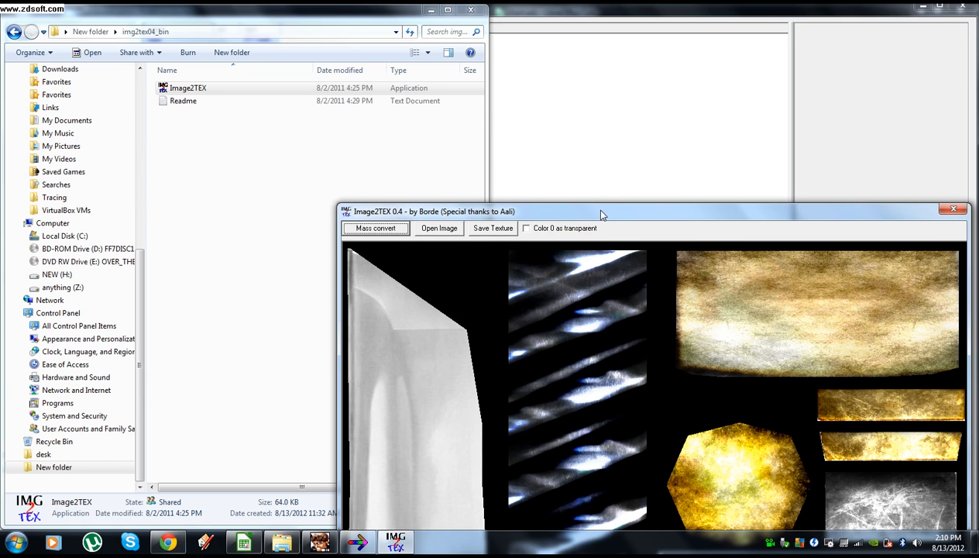
pyautogui.click(953, 208)
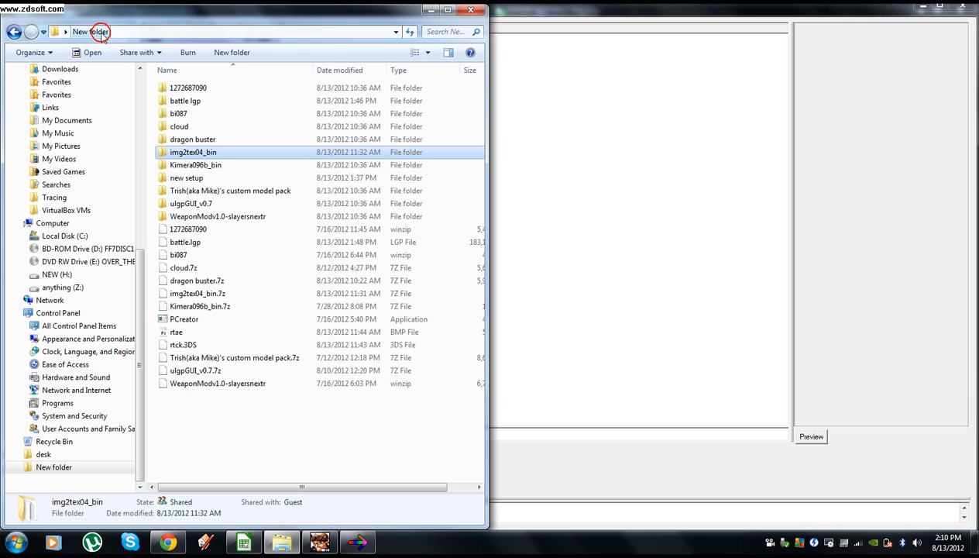
# - Navigate through the custom model pack into Battle\Non effect\Sephiroth
pyautogui.doubleClick(230, 189)
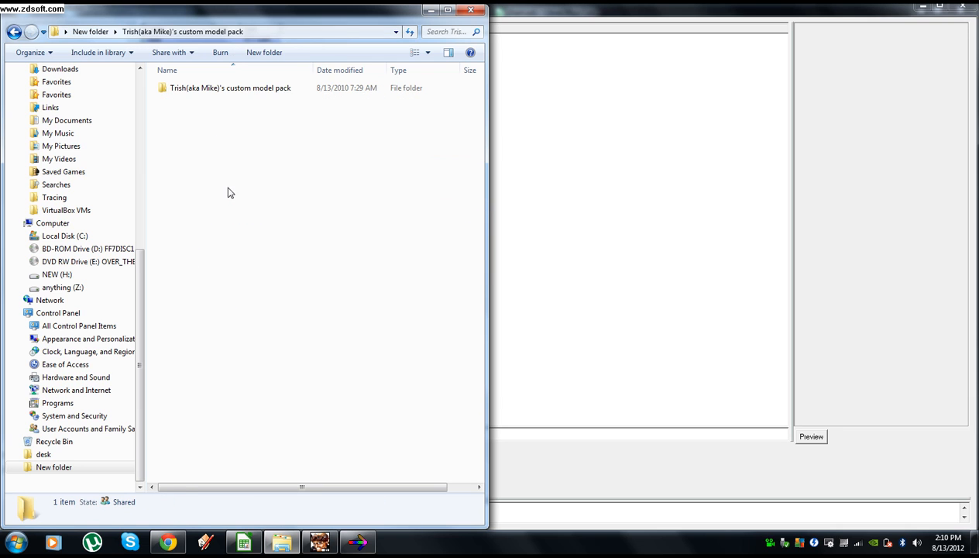
pyautogui.doubleClick(230, 86)
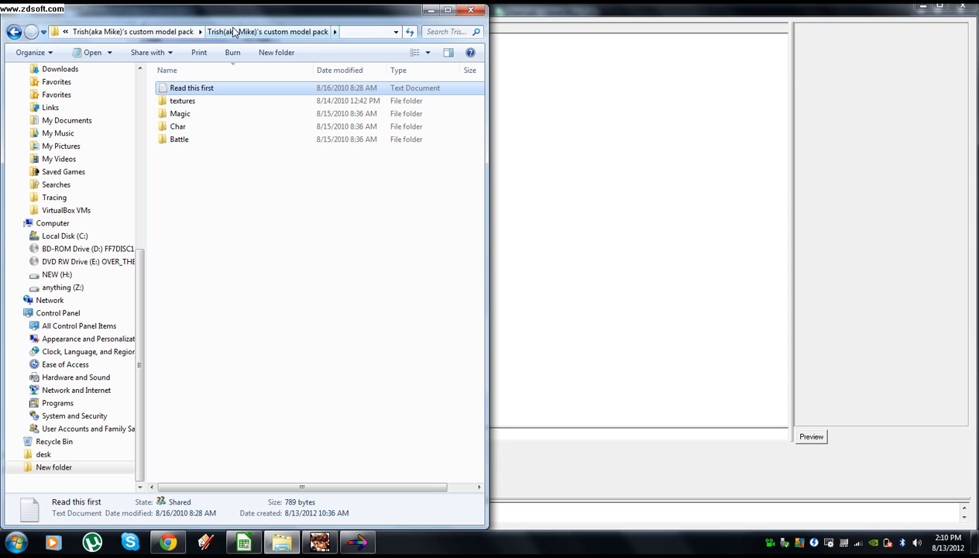
pyautogui.click(190, 86)
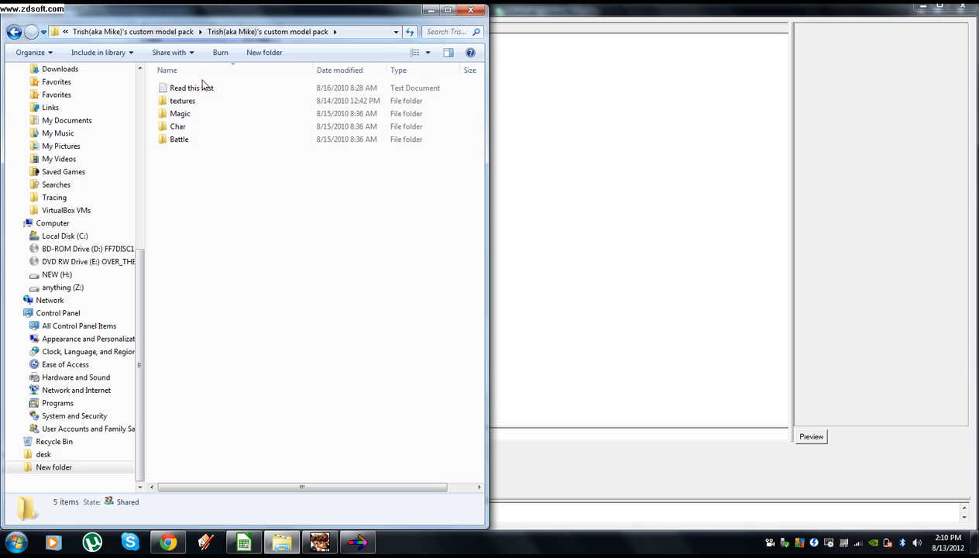
pyautogui.doubleClick(179, 140)
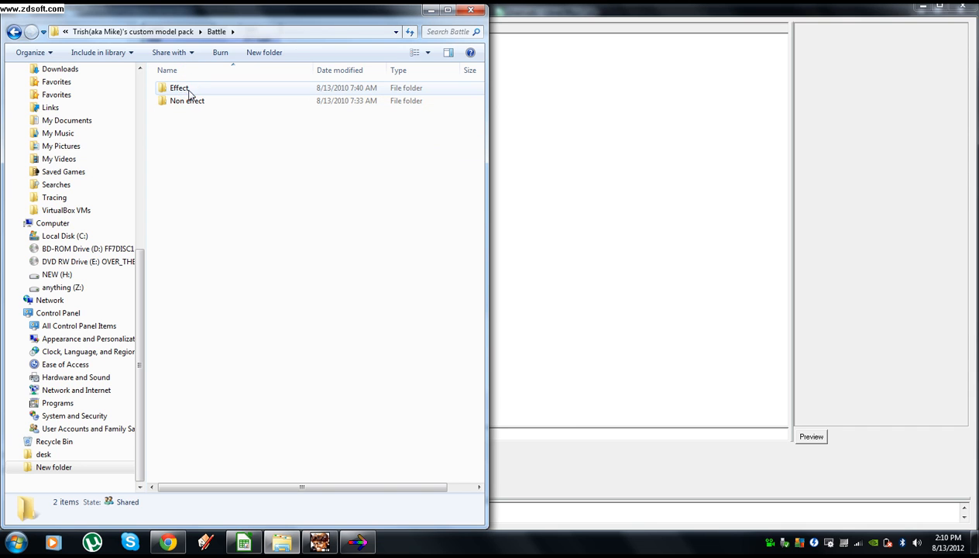
pyautogui.doubleClick(186, 101)
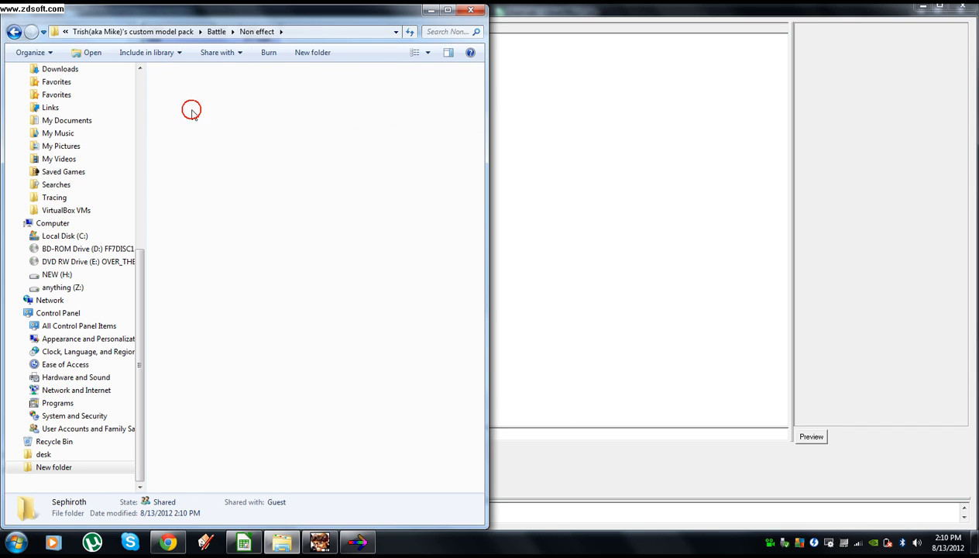
pyautogui.doubleClick(191, 109)
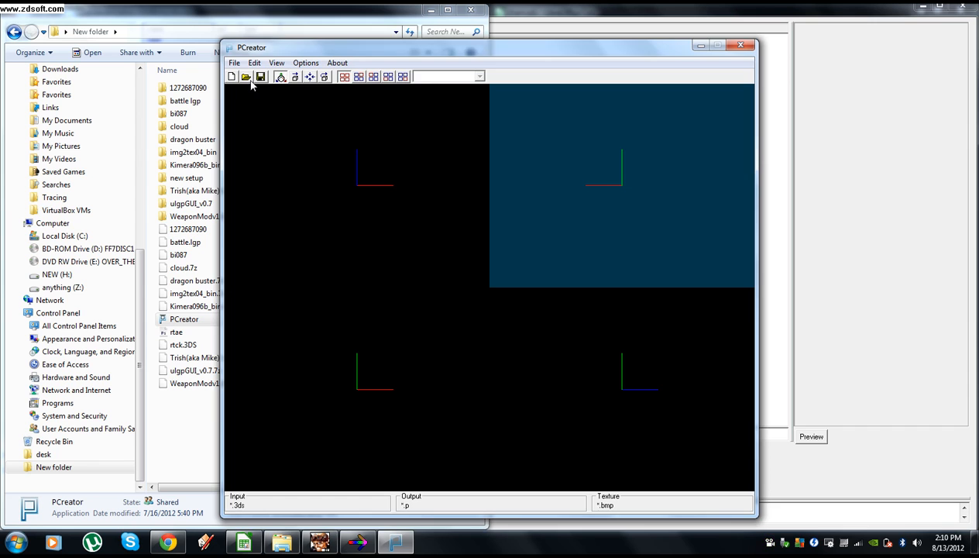
# - Load sack.3DS from the model pack's Battle\Non effect\Sephiroth folder into PCreator
pyautogui.click(246, 76)
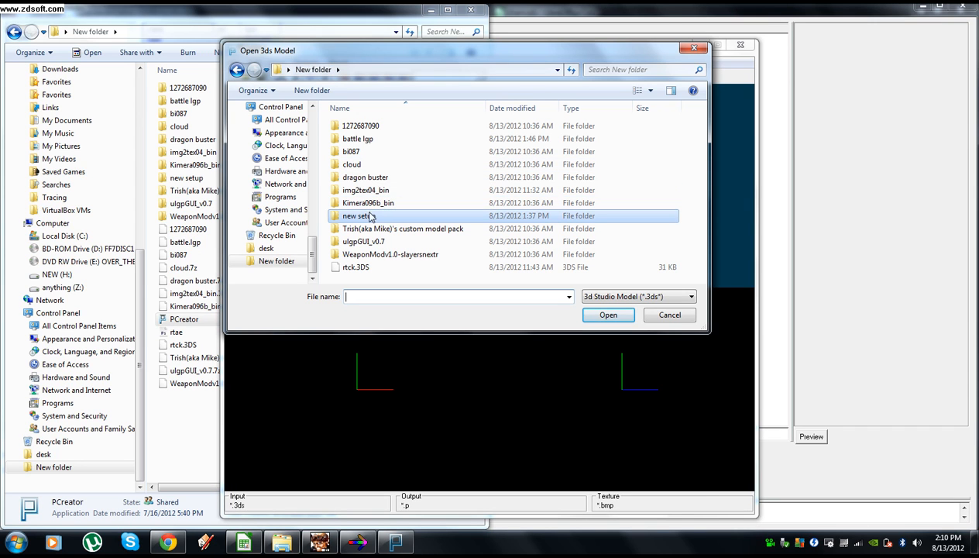
pyautogui.doubleClick(403, 229)
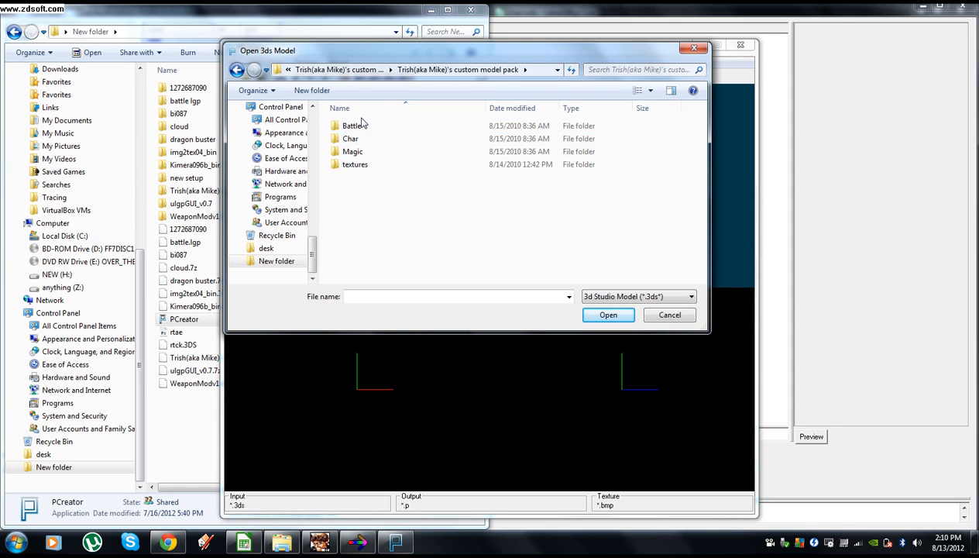
pyautogui.doubleClick(350, 124)
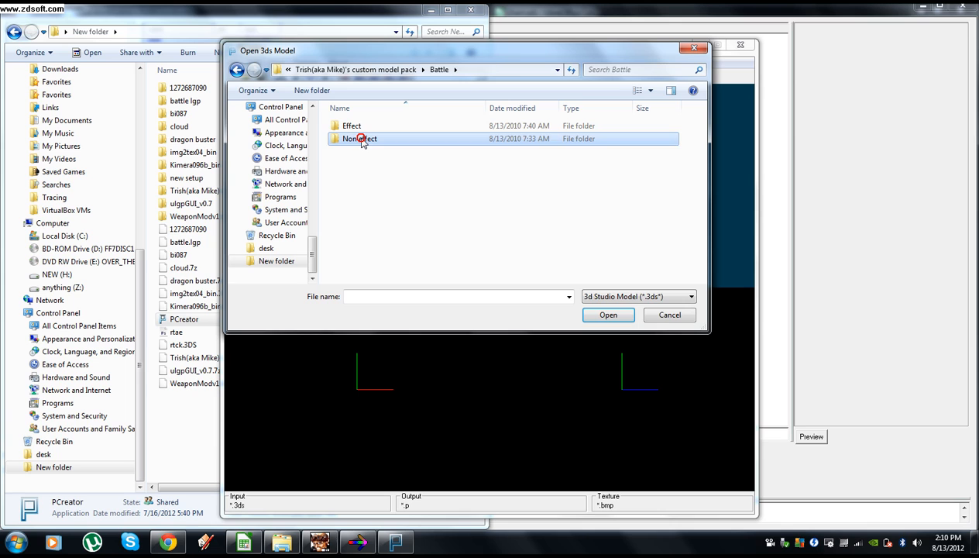
pyautogui.doubleClick(359, 137)
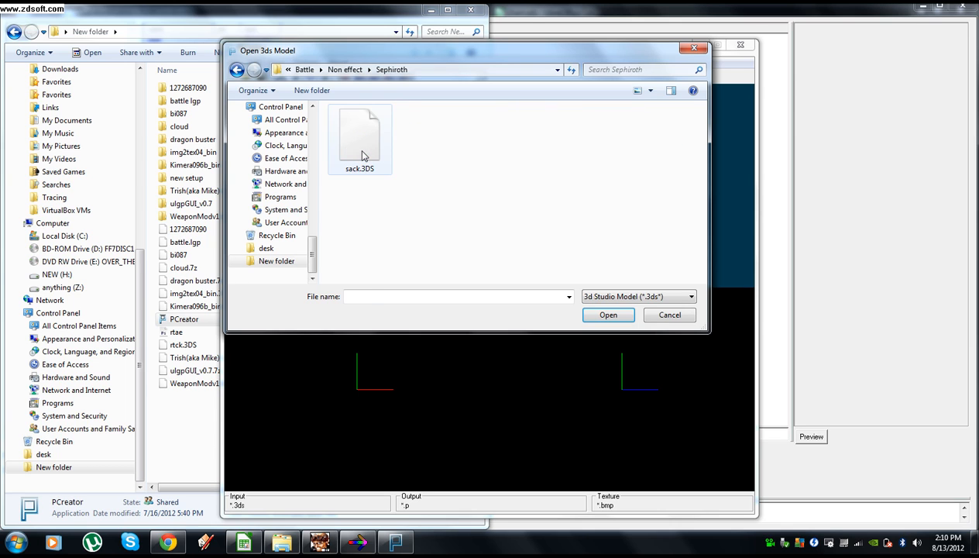
pyautogui.click(608, 314)
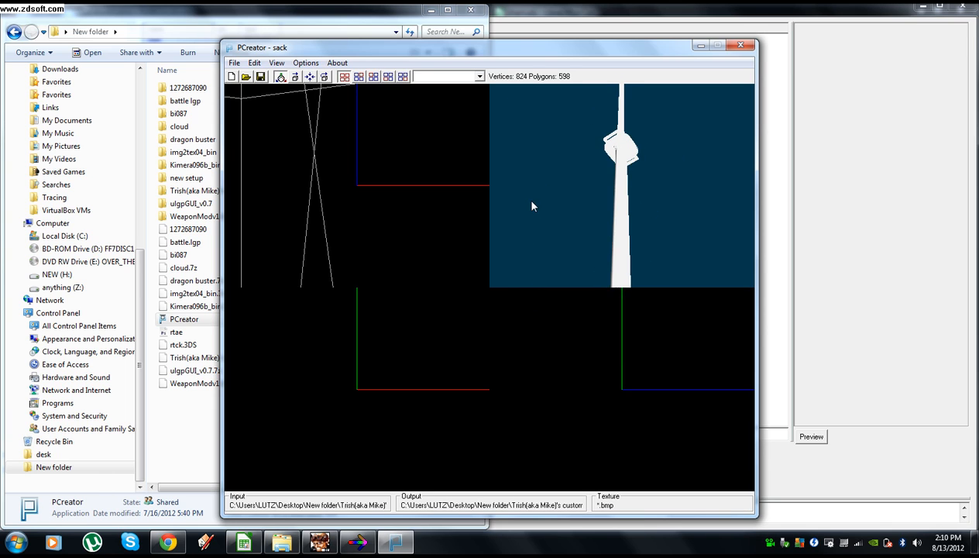
# - Select the sack - 0 group and apply the saaf bitmap texture to it
pyautogui.click(481, 76)
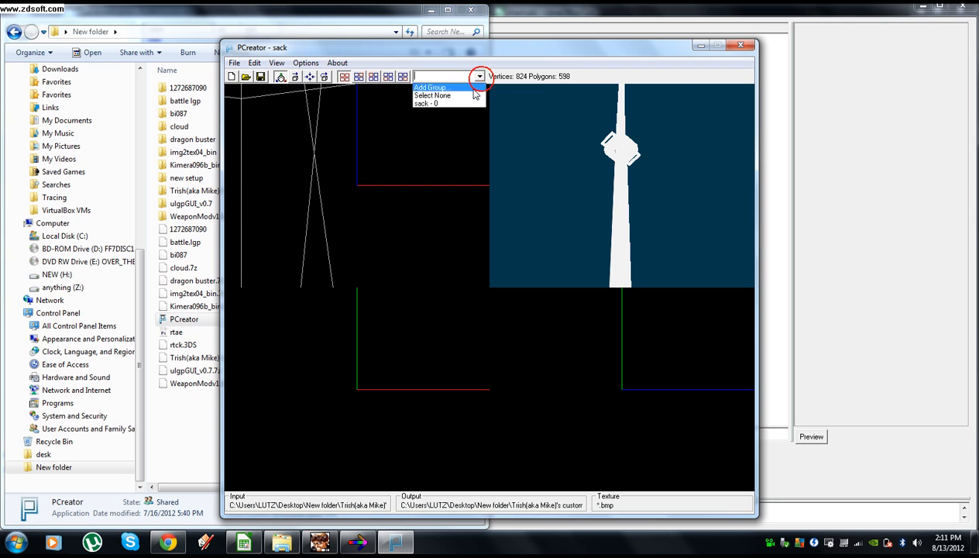
pyautogui.click(434, 108)
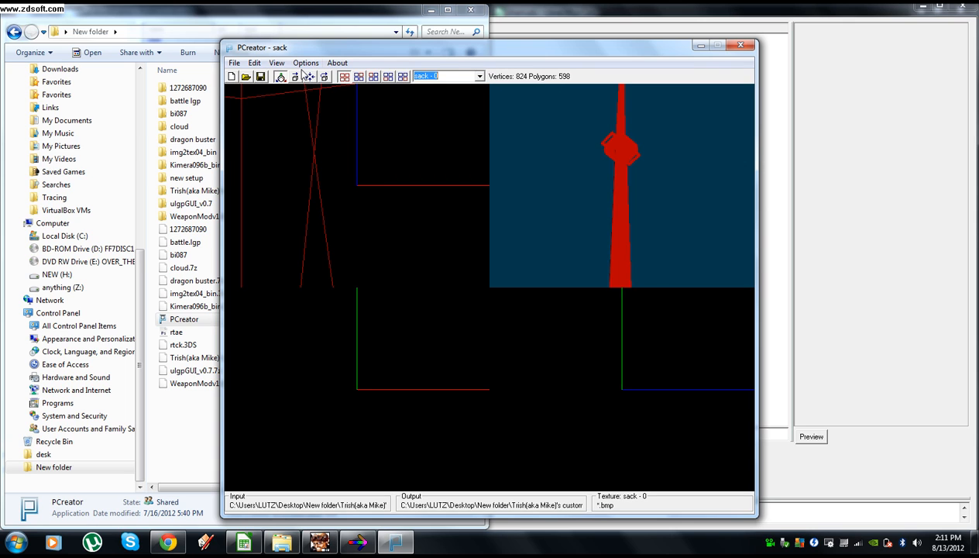
pyautogui.click(307, 62)
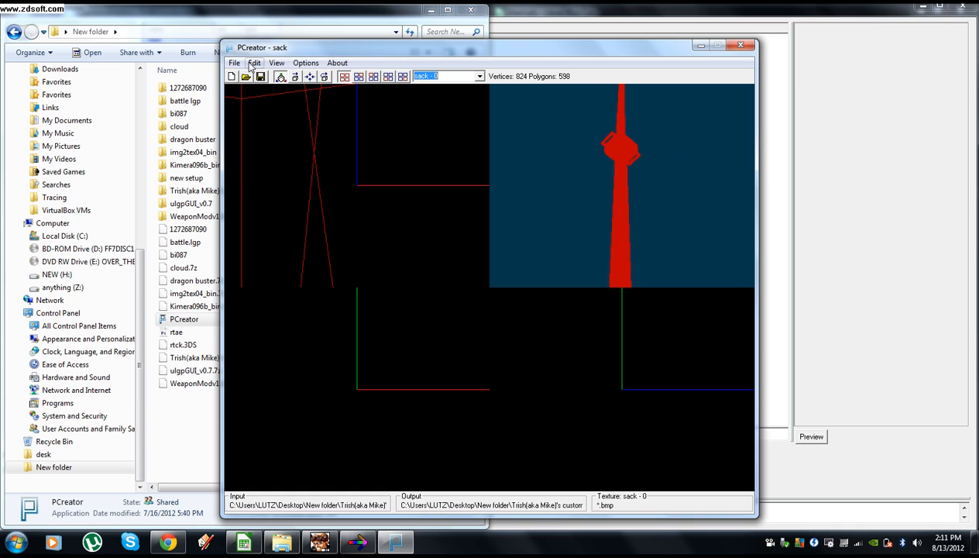
pyautogui.click(247, 76)
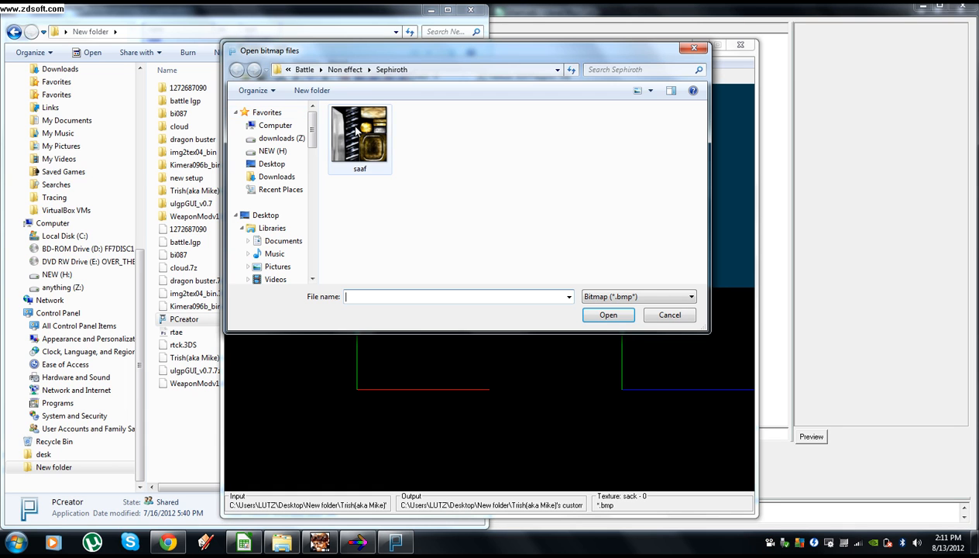
pyautogui.click(359, 134)
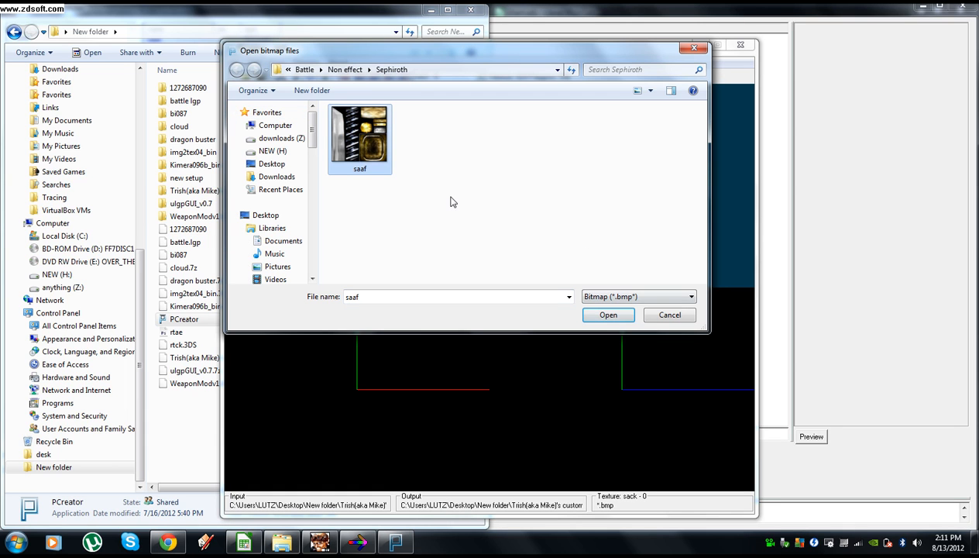
pyautogui.click(608, 315)
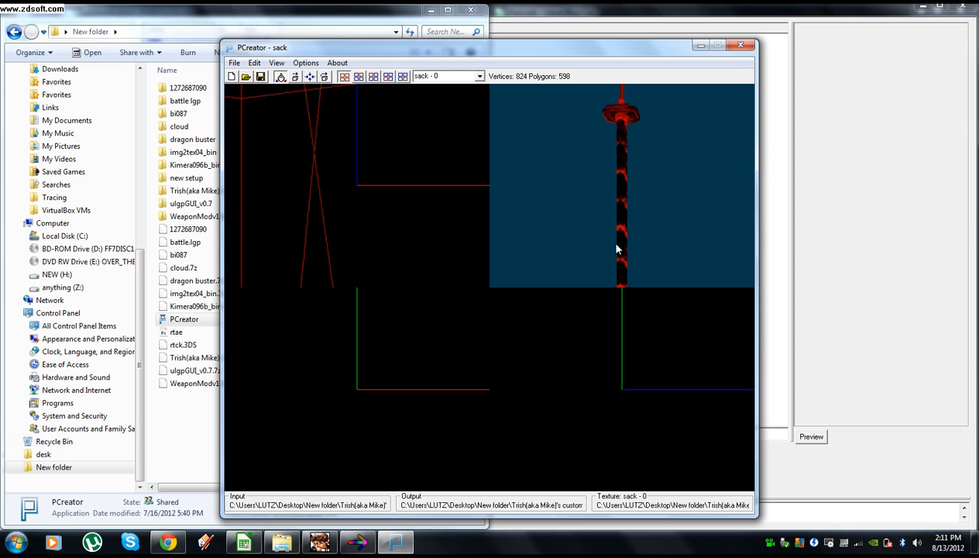
# - Assign texture ID 7 to the selected sack group
pyautogui.click(254, 62)
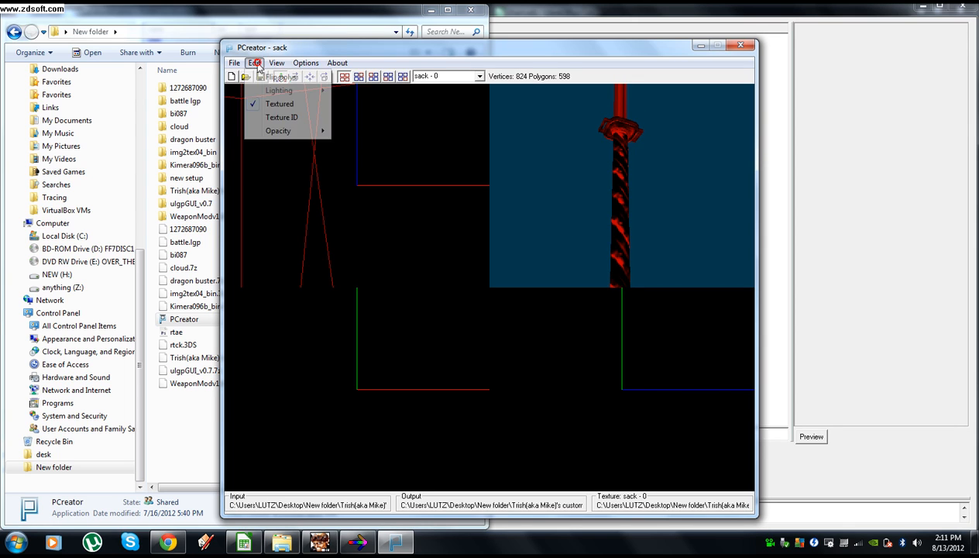
pyautogui.click(282, 118)
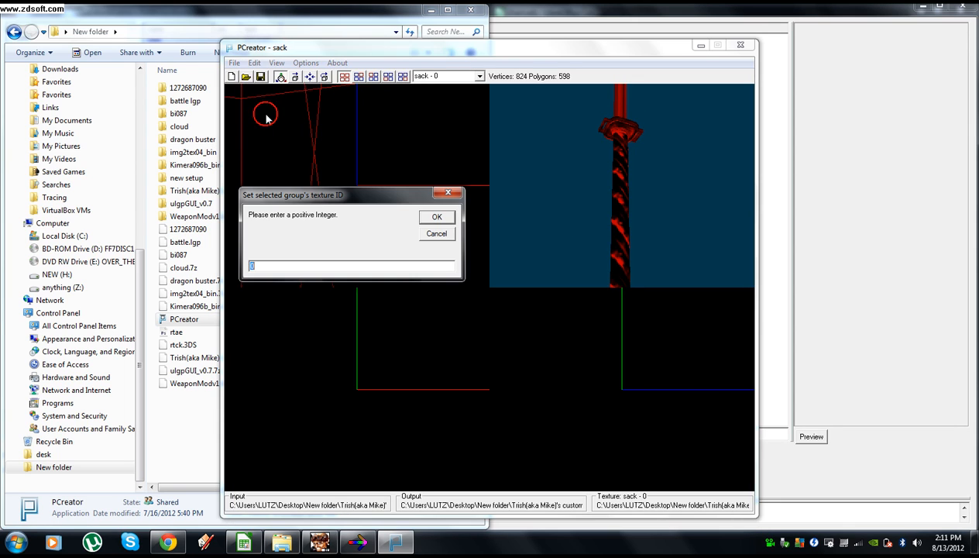
pyautogui.write('7')
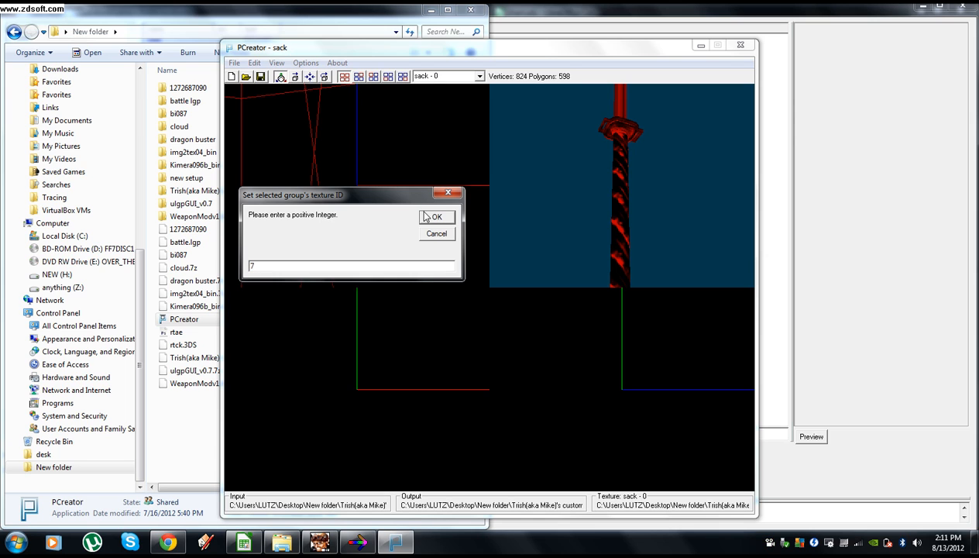
pyautogui.click(437, 217)
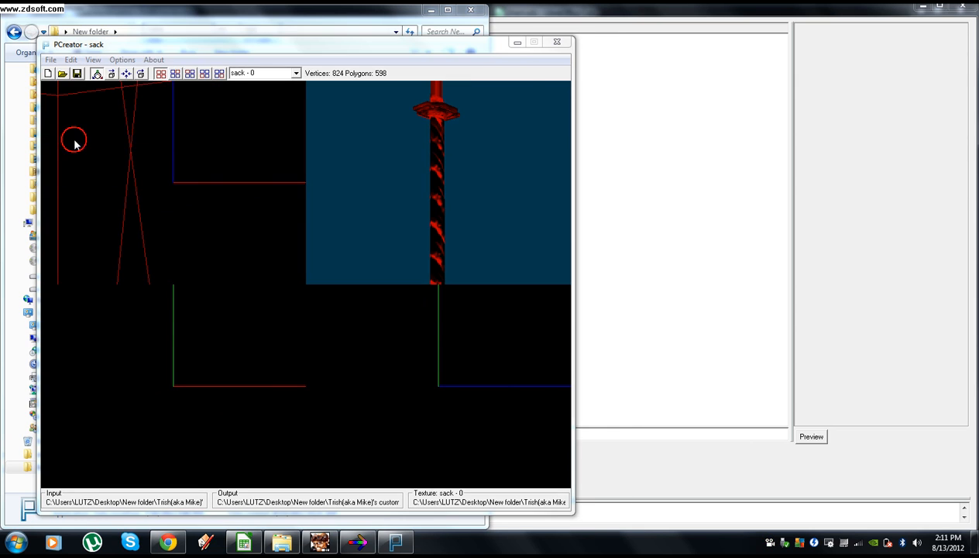
# - Save the sword as battle file rtcv in New folder\new setup, replacing the existing file
pyautogui.click(80, 71)
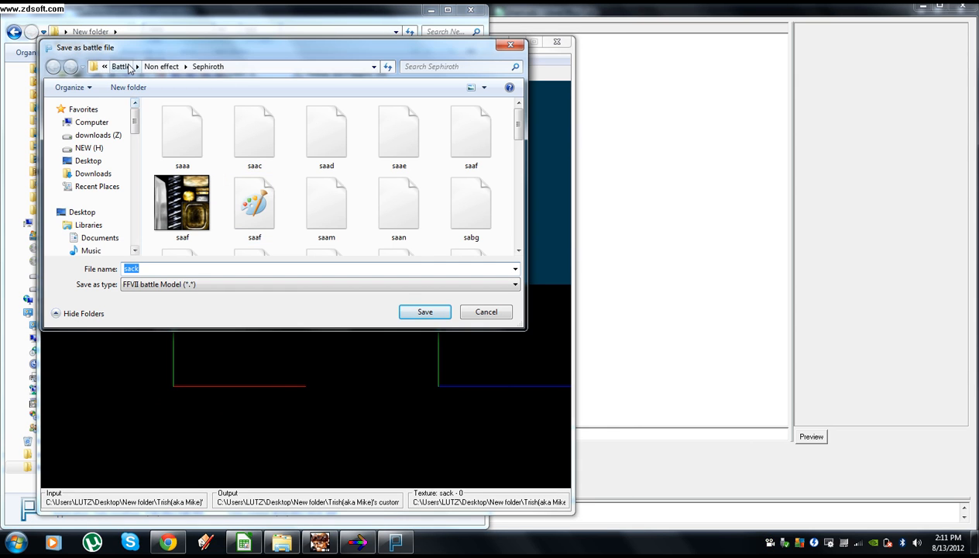
pyautogui.click(125, 65)
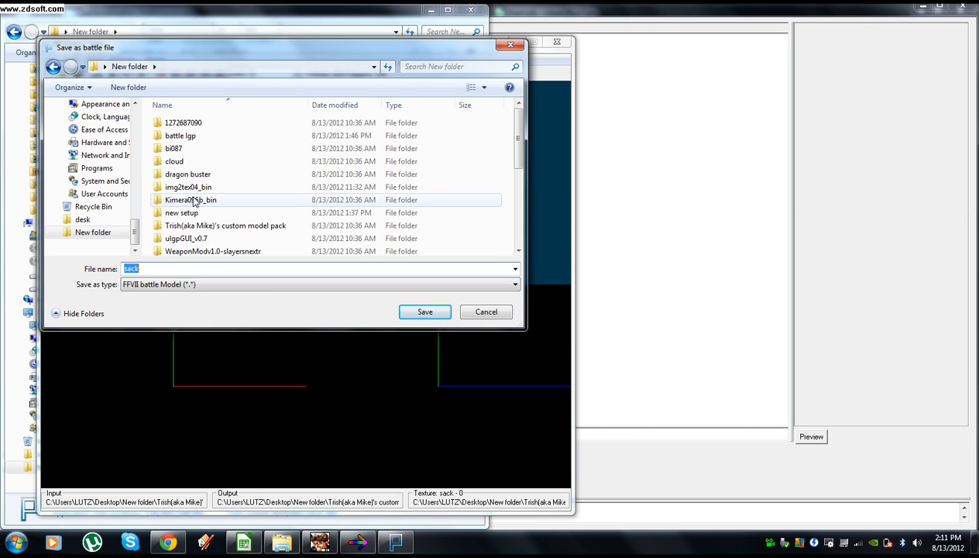
pyautogui.doubleClick(182, 212)
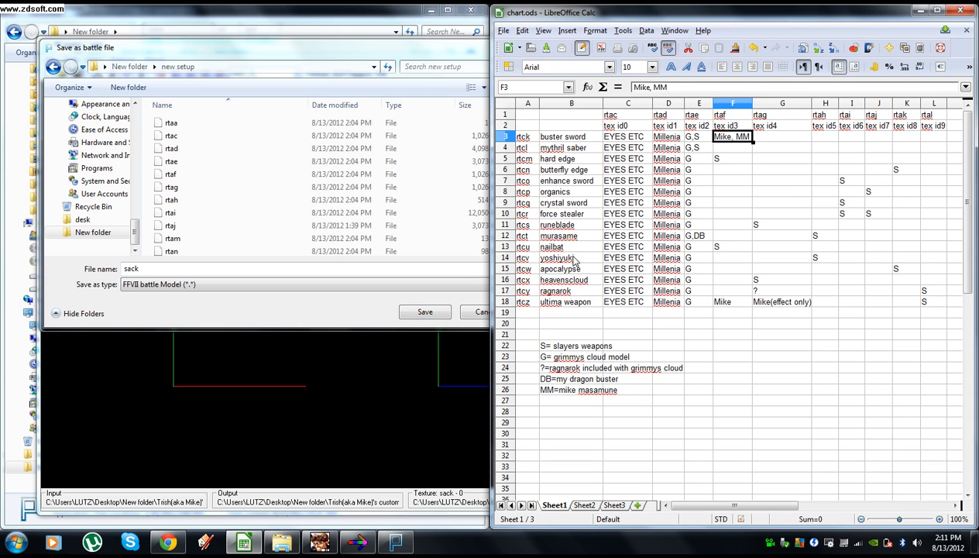
pyautogui.moveTo(512, 270)
pyautogui.write('rtcv')
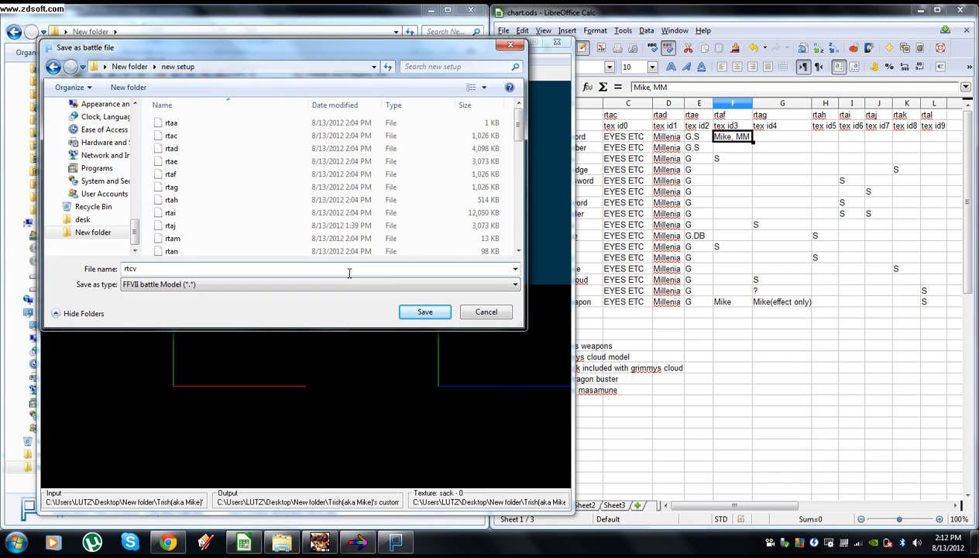
pyautogui.click(424, 311)
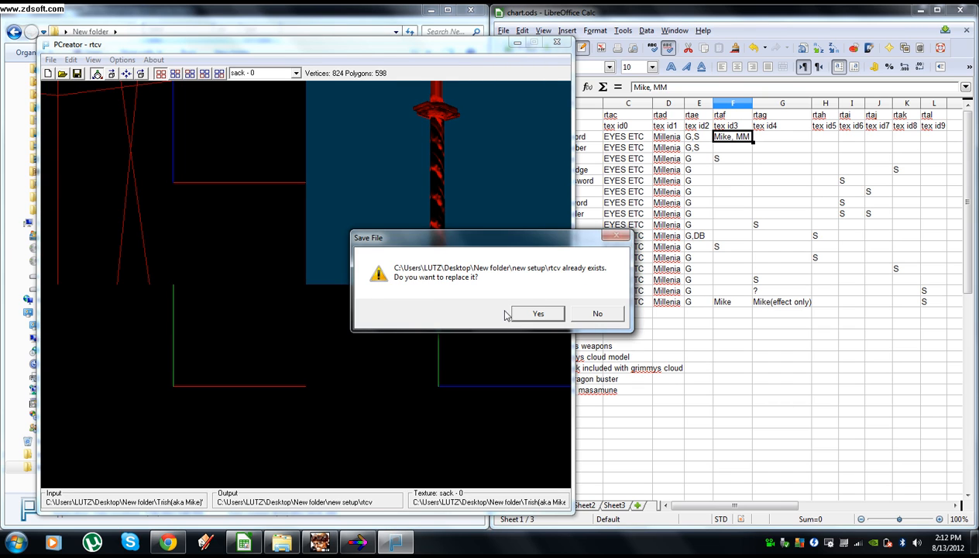
pyautogui.click(538, 313)
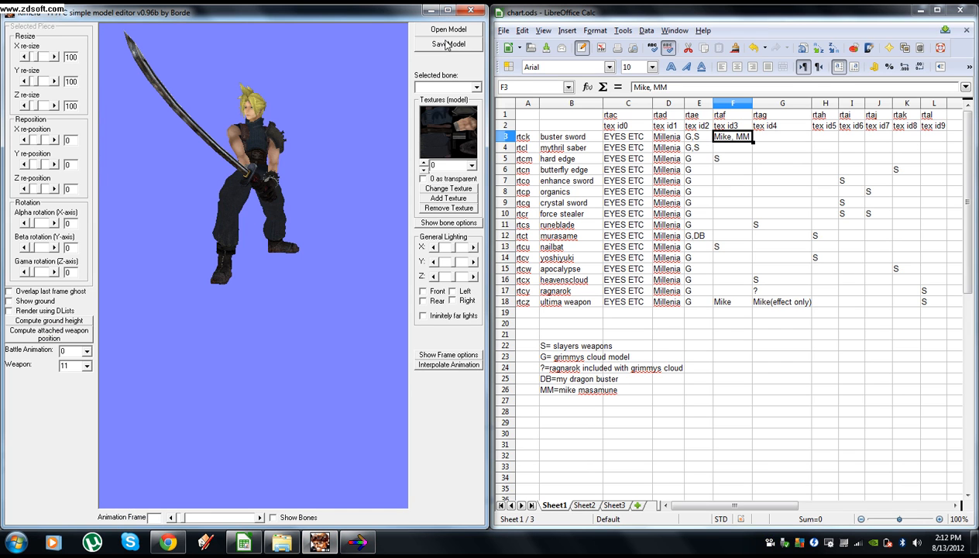
# - Reload Cloud's rtaa battle model from new setup and bring up the rtcv sword piece
pyautogui.click(452, 29)
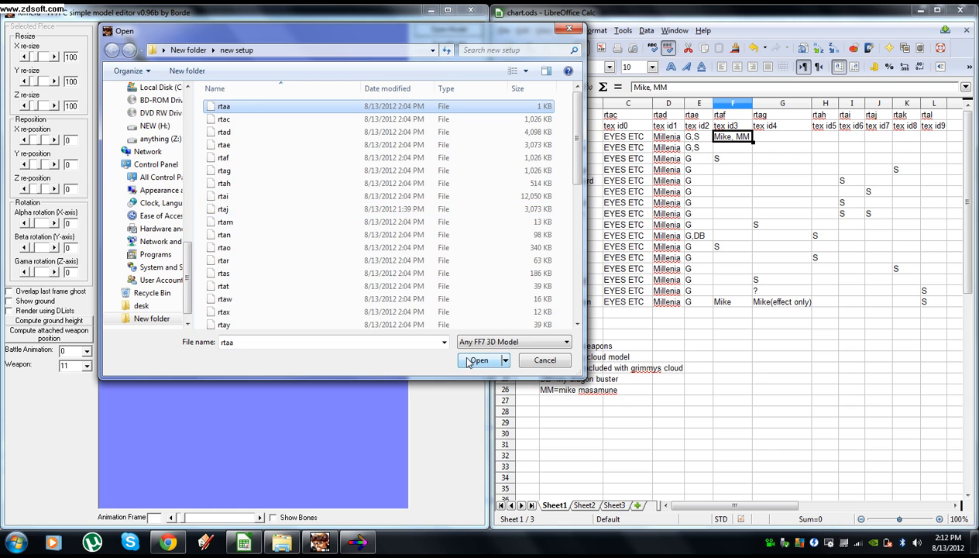
pyautogui.click(481, 359)
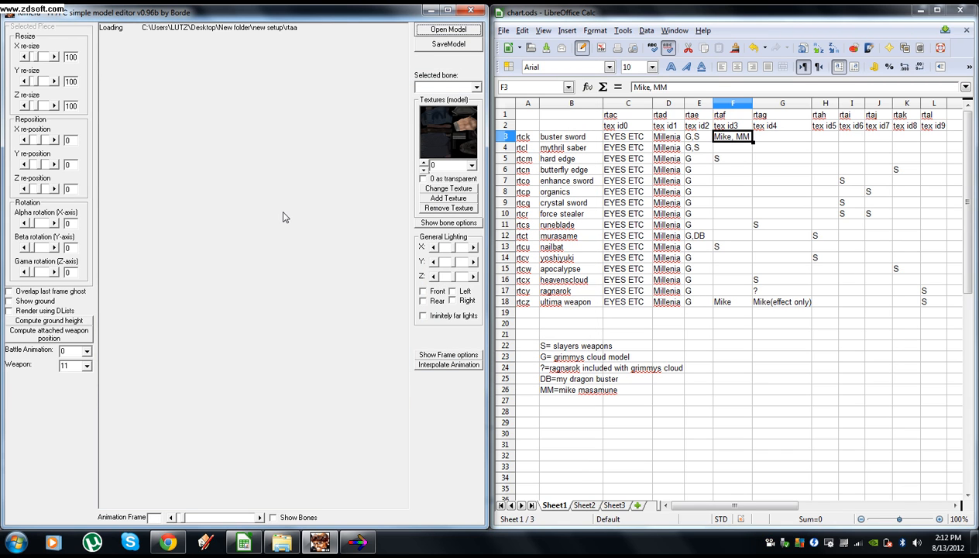
pyautogui.moveTo(332, 48)
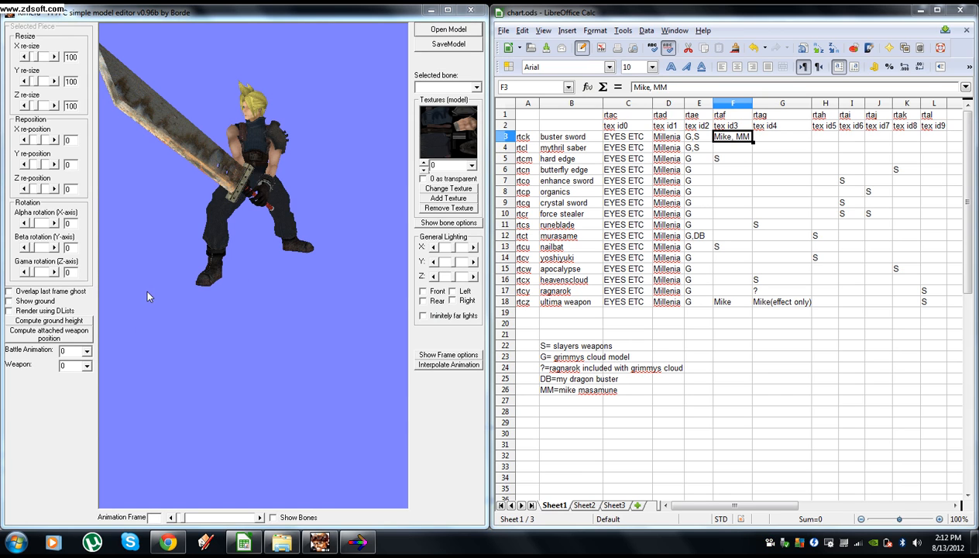
pyautogui.click(87, 366)
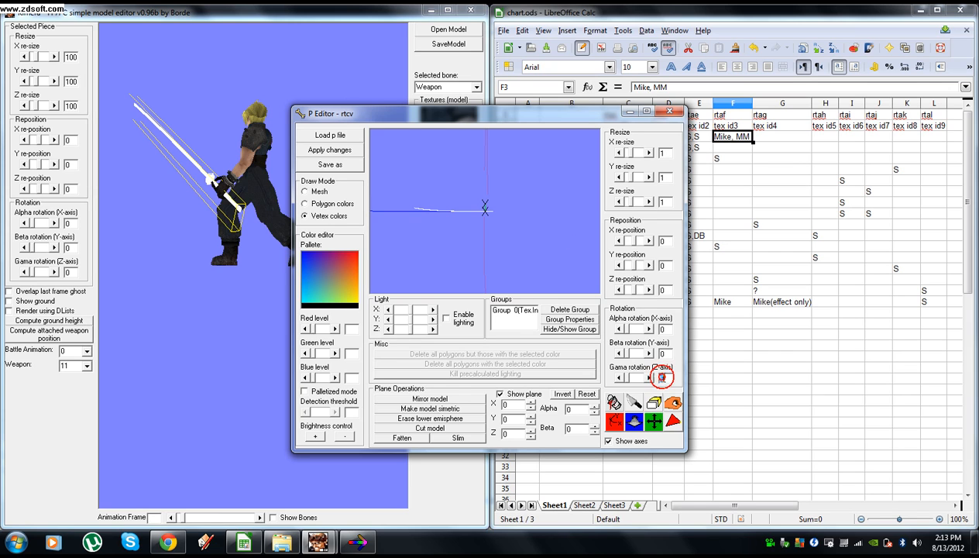
# - Step the sword's Gamma rotation and apply the change to the rtcv weapon
pyautogui.click(658, 378)
pyautogui.write('180')
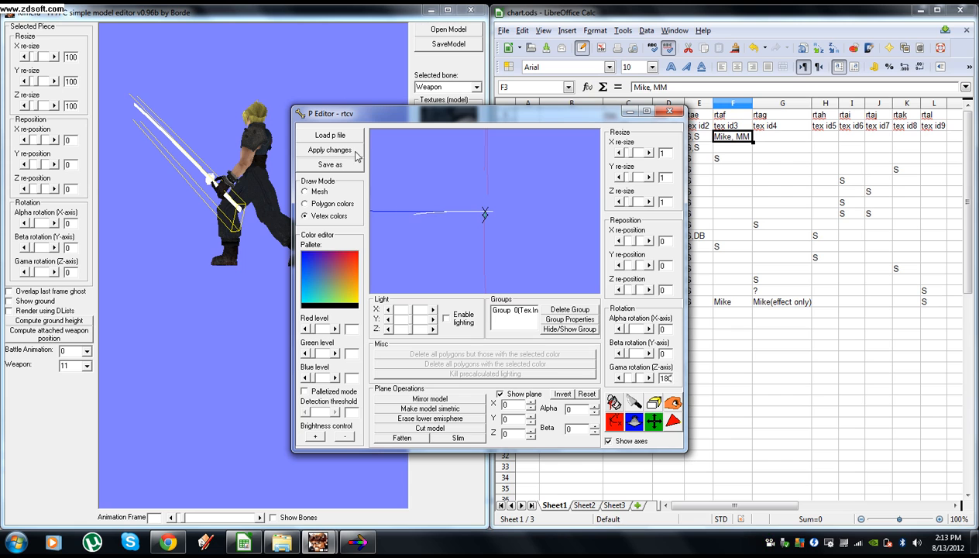
pyautogui.click(667, 111)
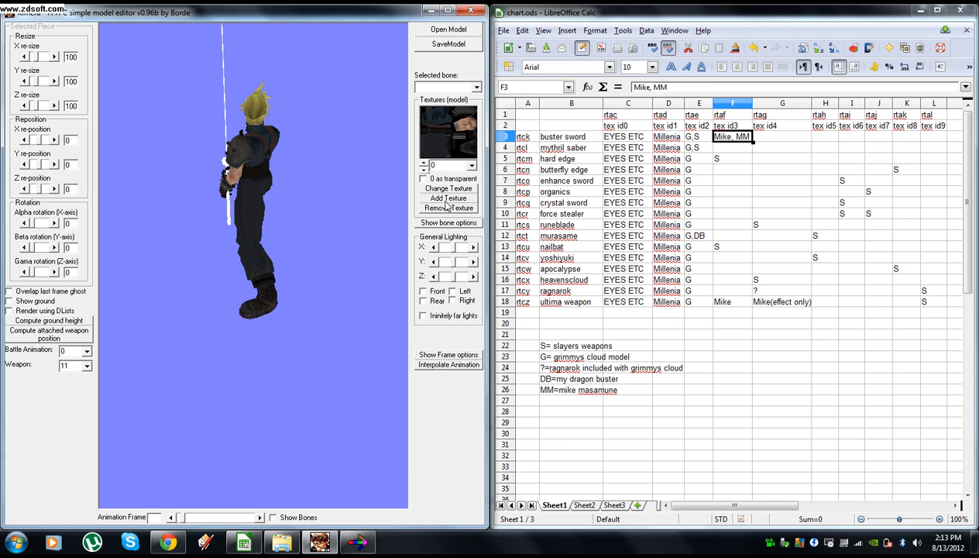
# - Replace the model's texture with saaf from the custom model pack's Battle\Non effect\Sephiroth folder
pyautogui.click(449, 189)
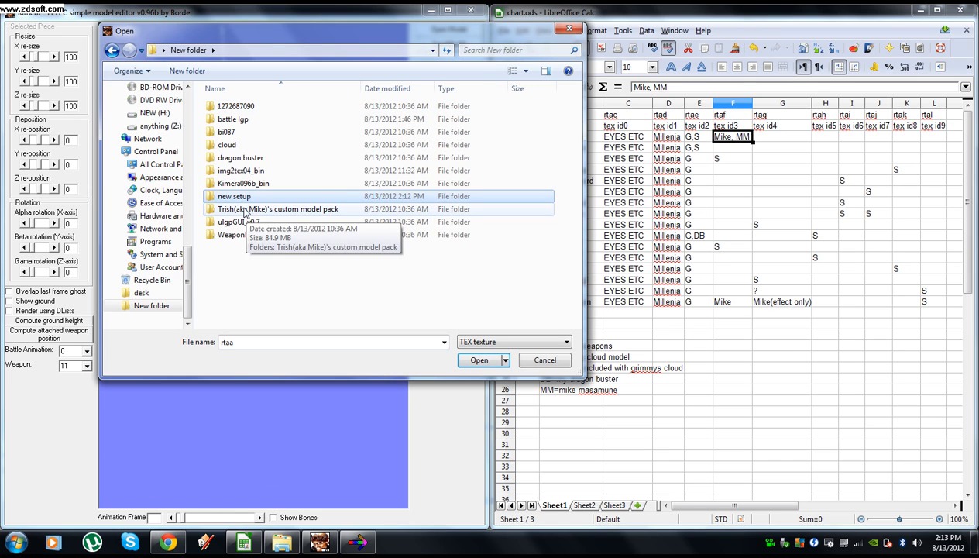
pyautogui.doubleClick(279, 207)
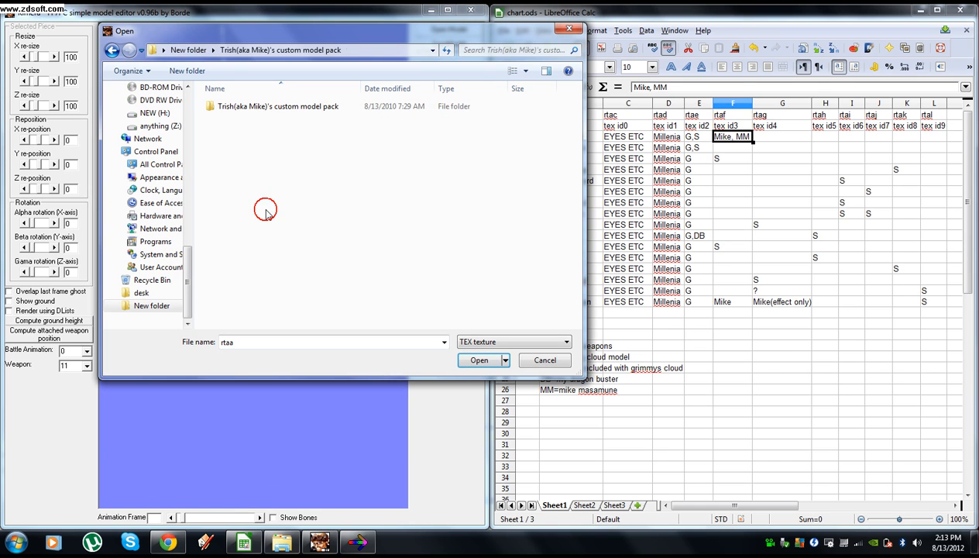
pyautogui.doubleClick(279, 106)
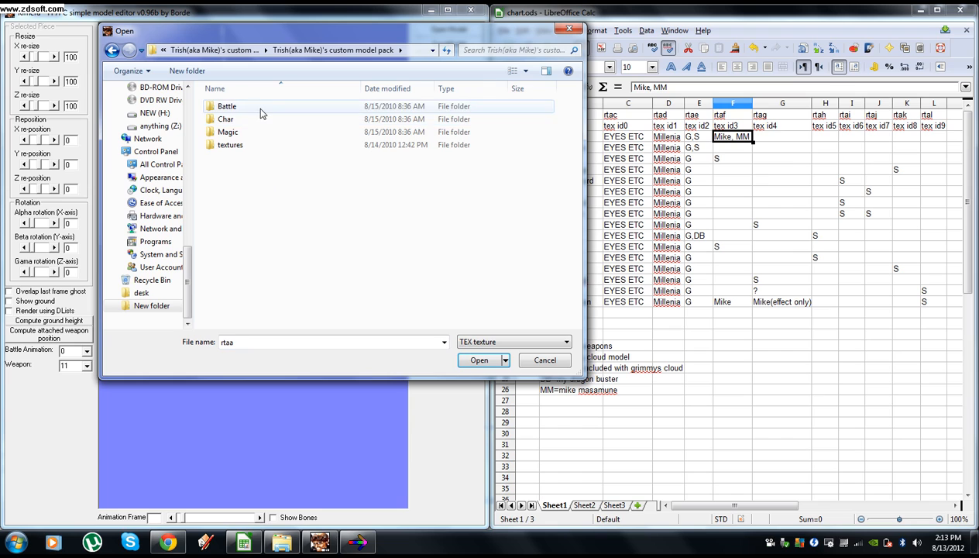
pyautogui.doubleClick(226, 106)
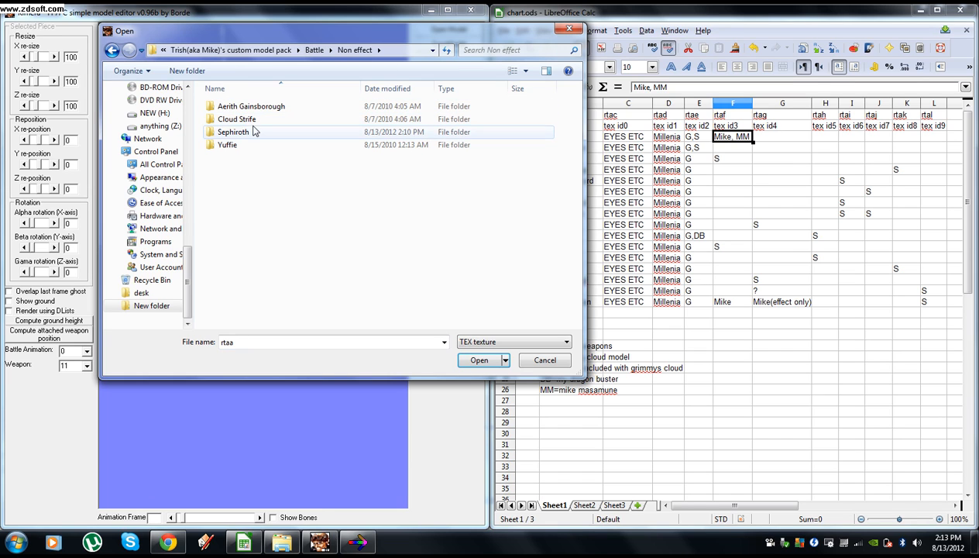
pyautogui.doubleClick(232, 132)
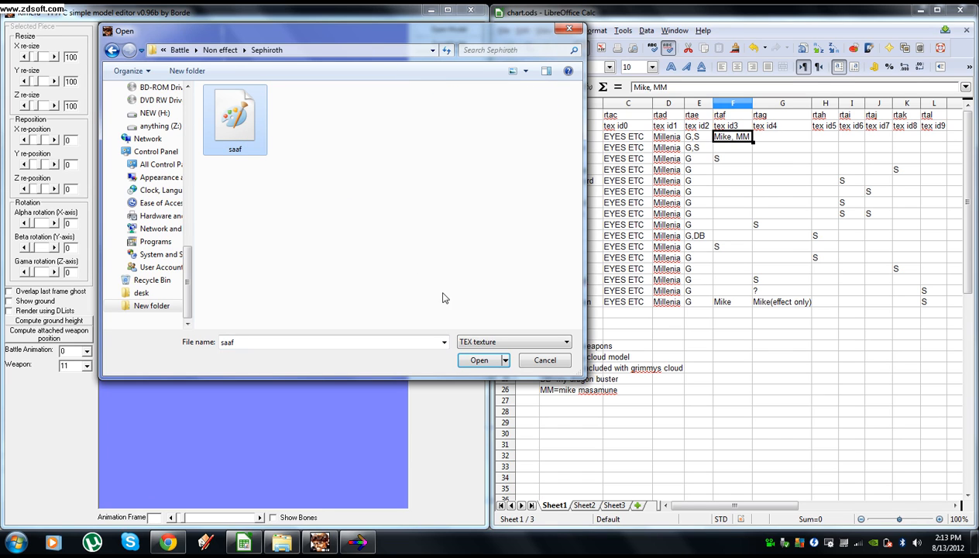
pyautogui.click(477, 360)
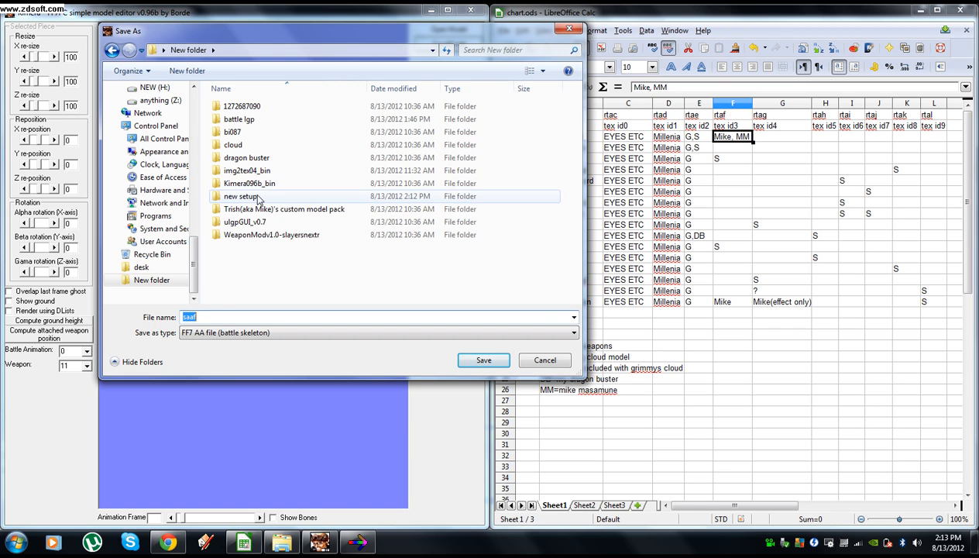
# - Save the battle skeleton as rtaa in the new setup folder, overwriting the existing file
pyautogui.doubleClick(242, 195)
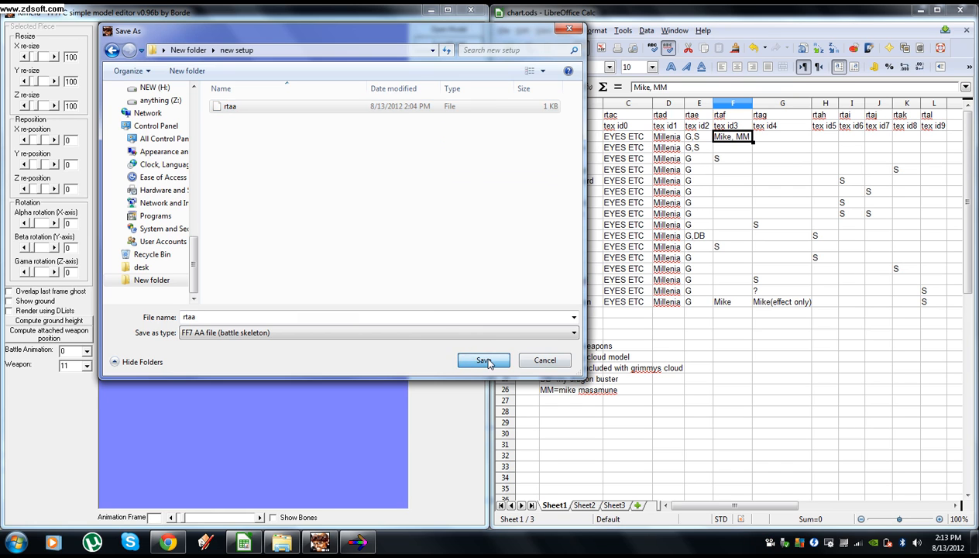
pyautogui.click(482, 360)
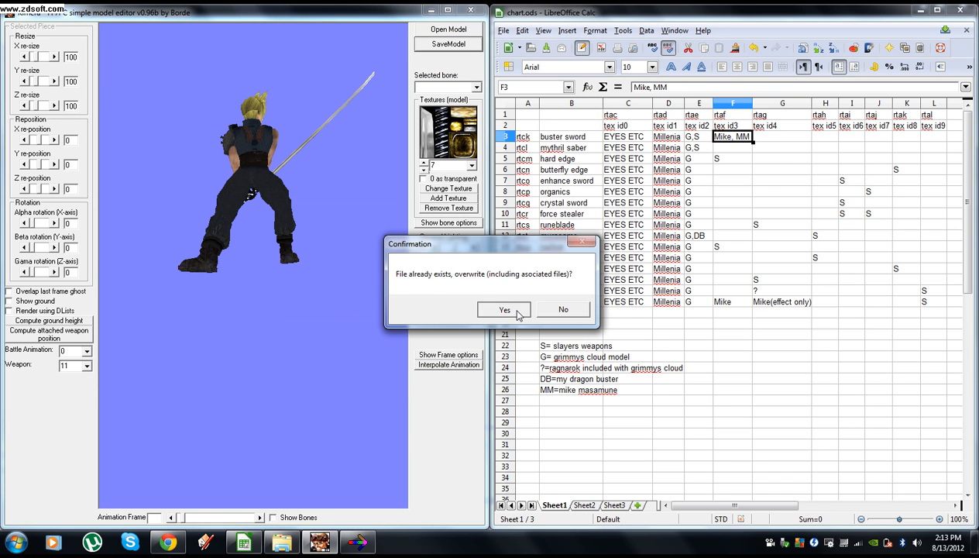
pyautogui.click(504, 310)
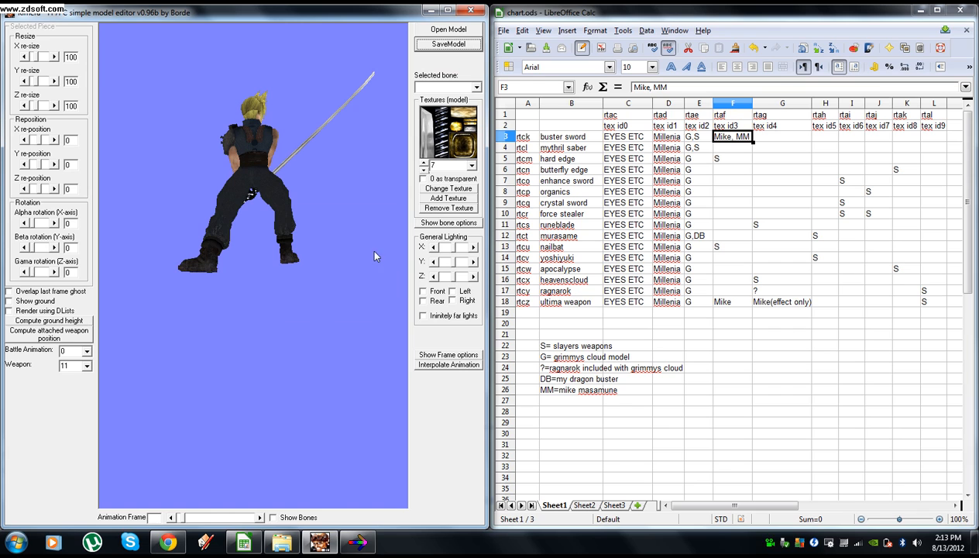